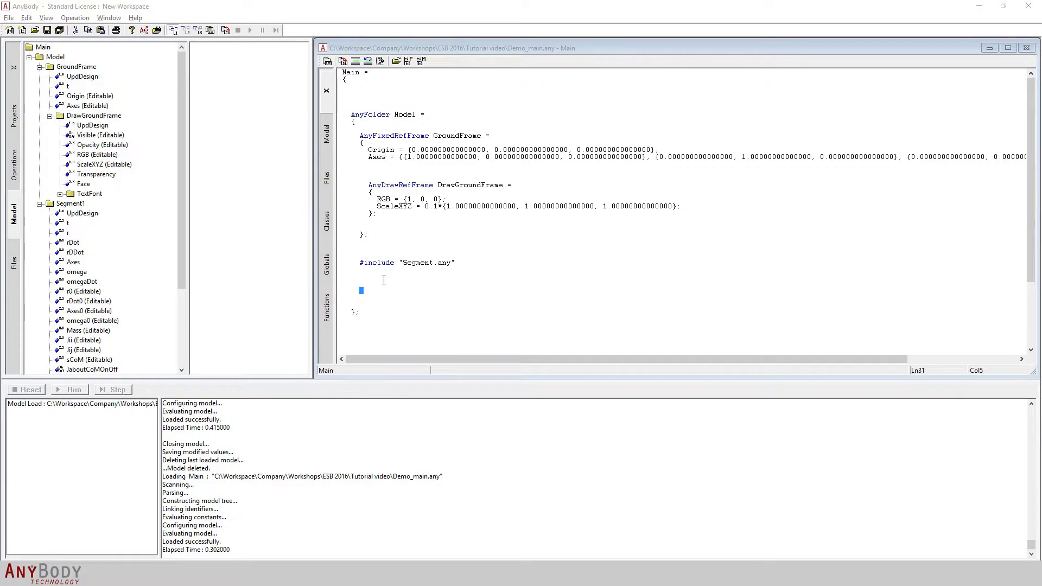
- Create a new AnyScript file and save it as Joint in the tutorial folder
click(457, 263)
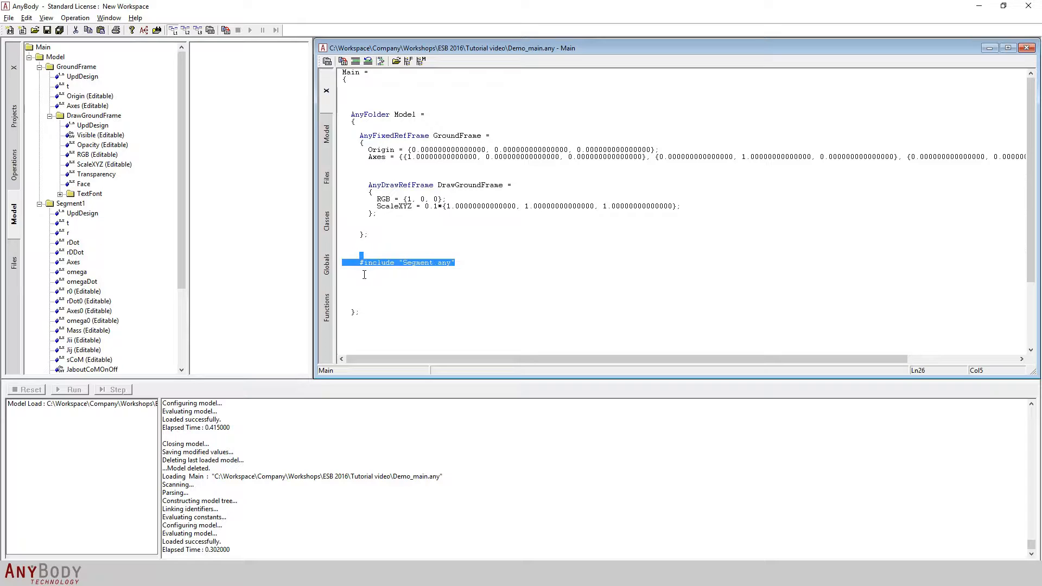
mouse_move(407, 271)
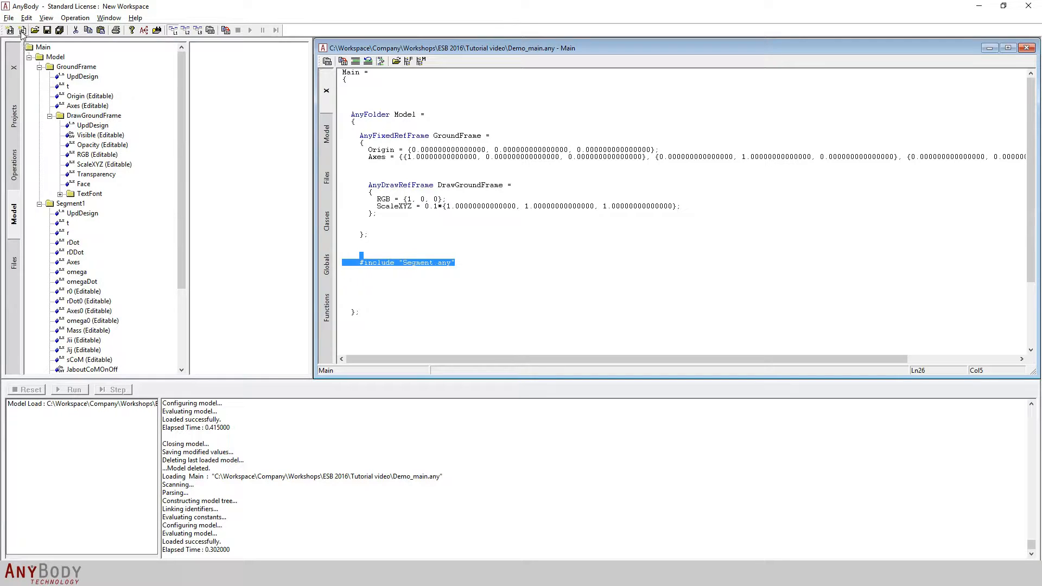
mouse_move(22, 31)
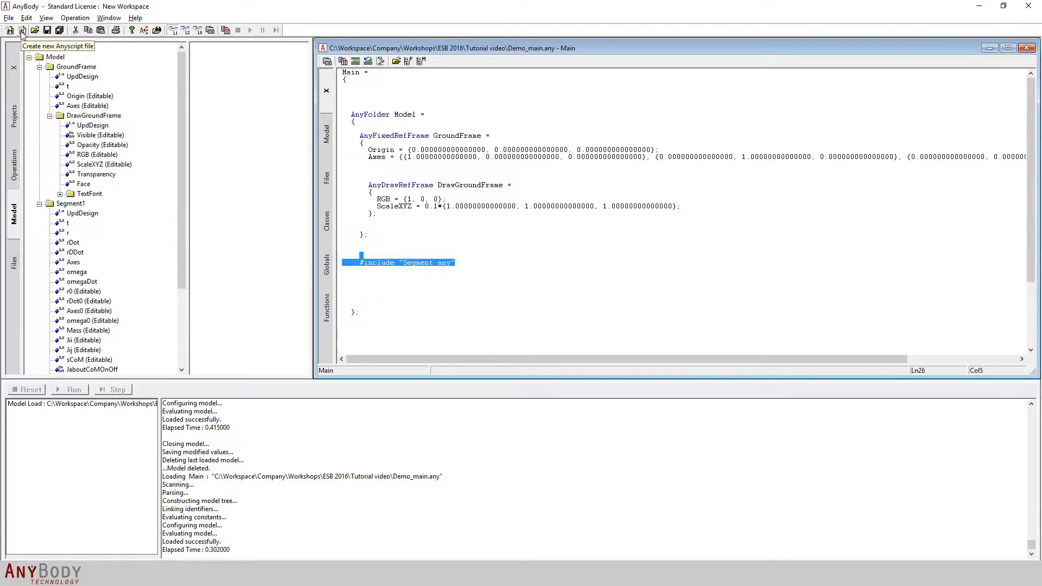
click(22, 31)
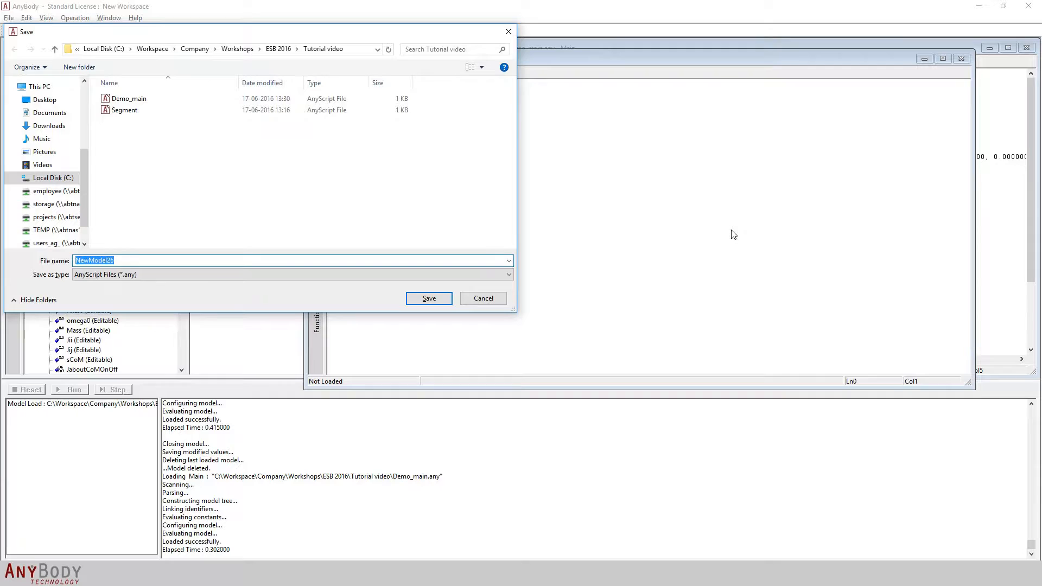
text(Joint)
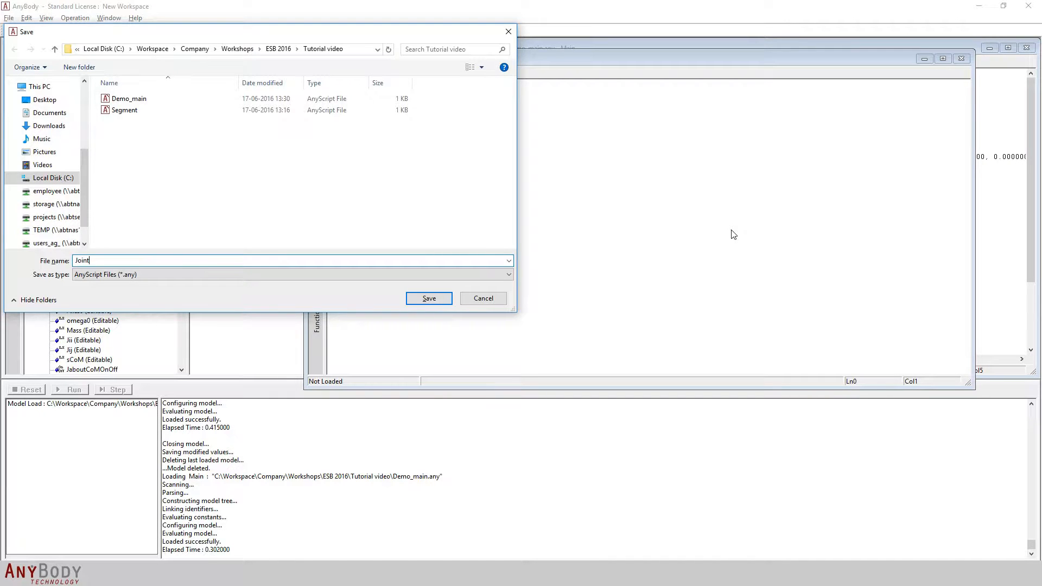
click(427, 298)
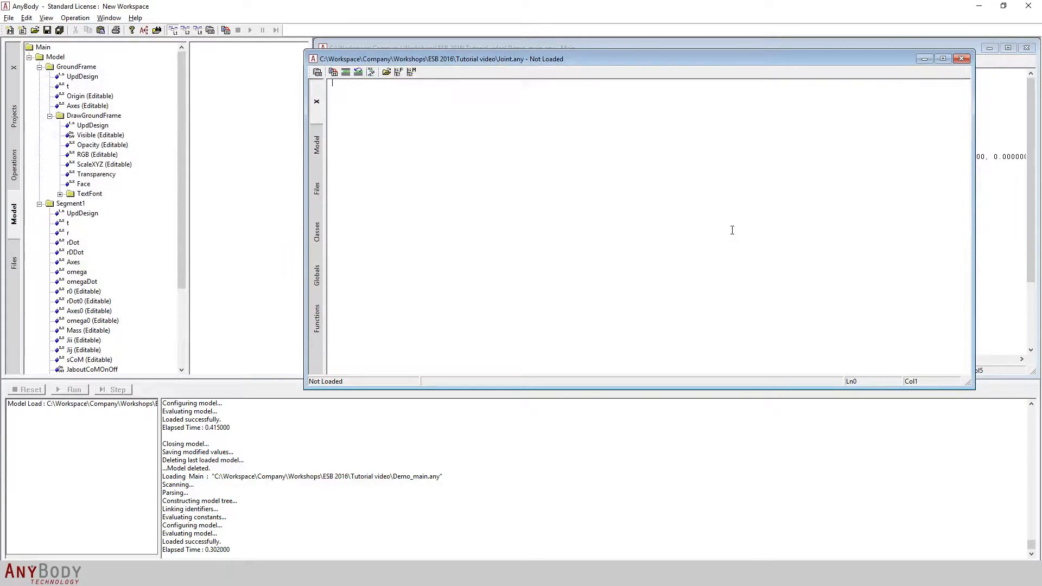
mouse_move(325, 227)
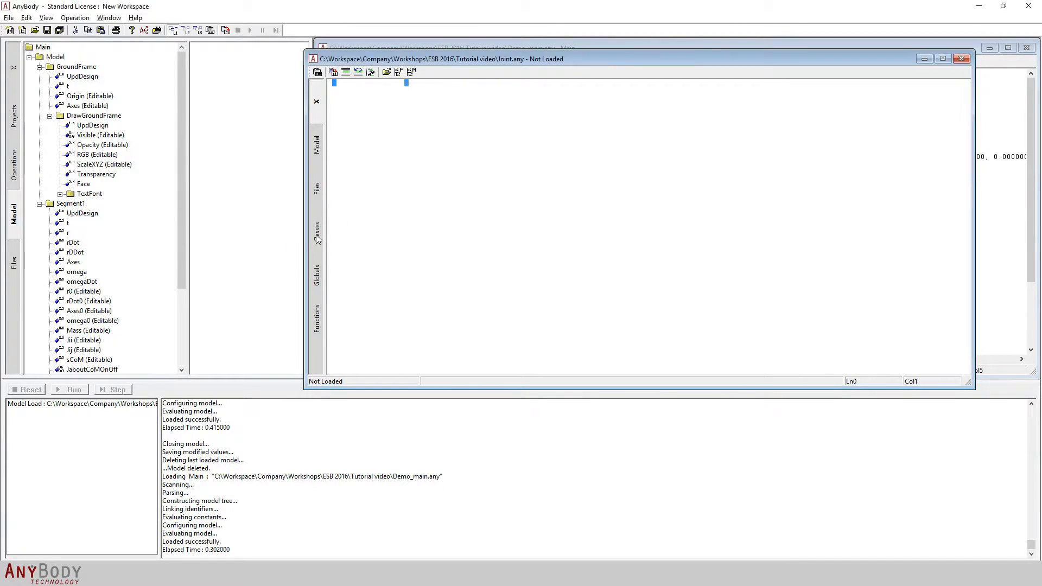
- Insert the AnyRevoluteJoint template from the Class List into Joint.any
click(315, 232)
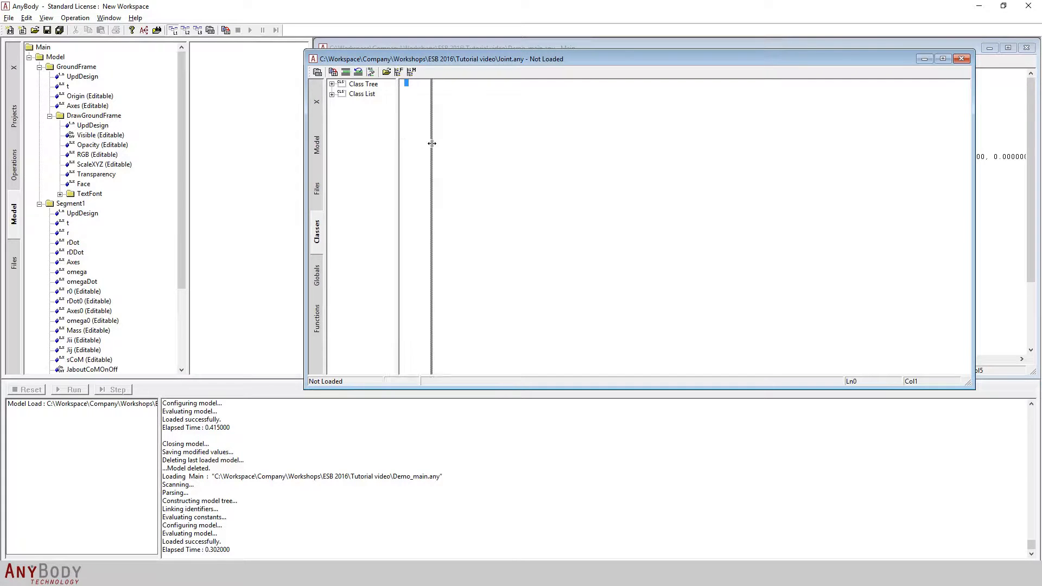
click(362, 94)
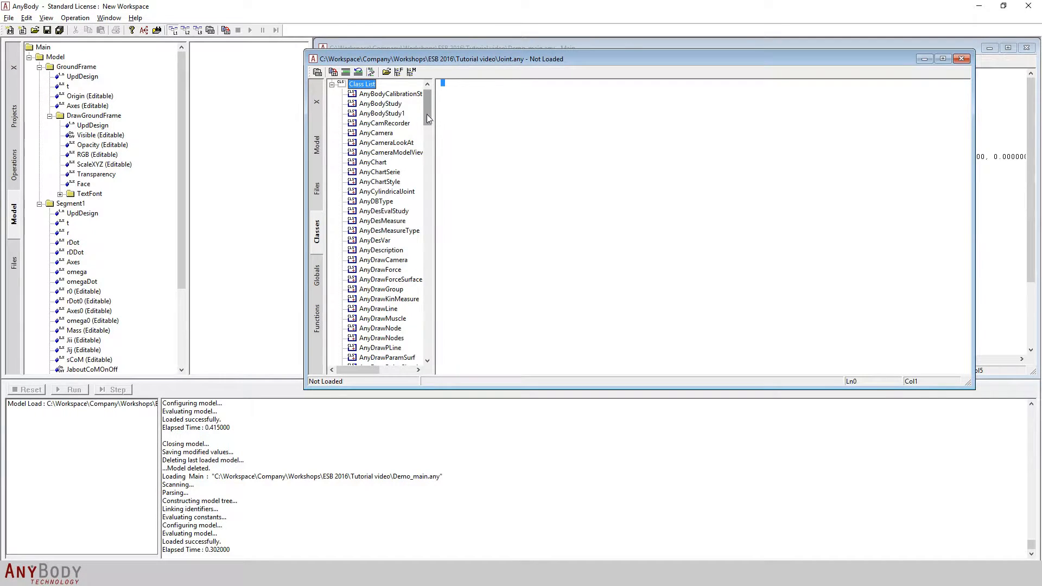
scroll(down, 3)
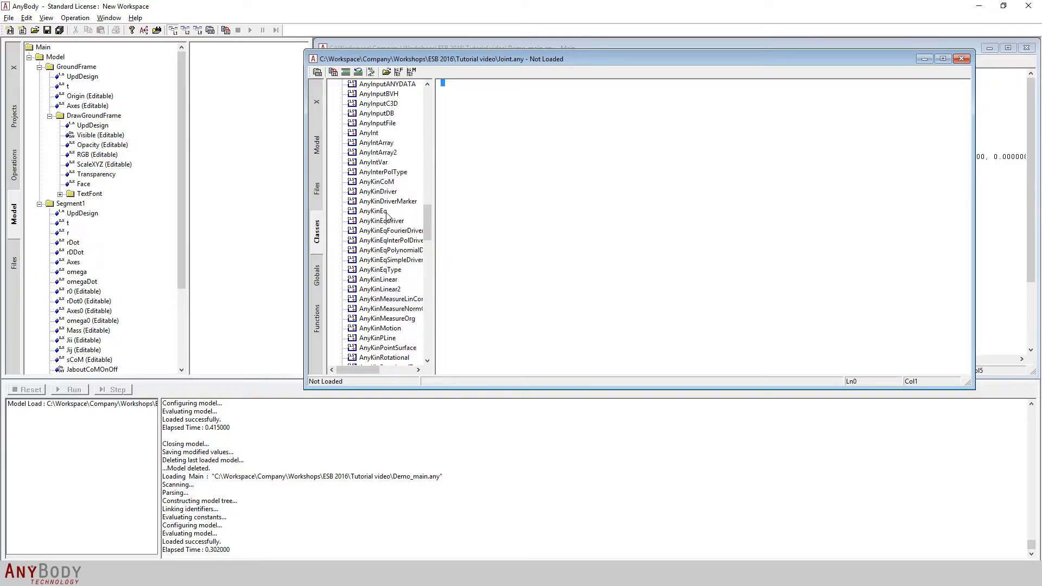
scroll(down, 3)
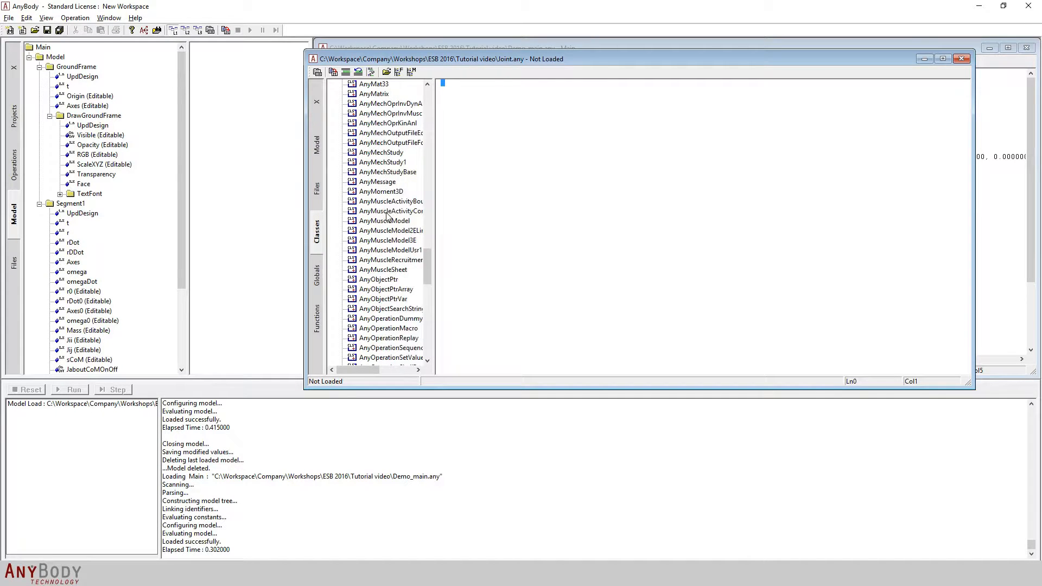
scroll(down, 3)
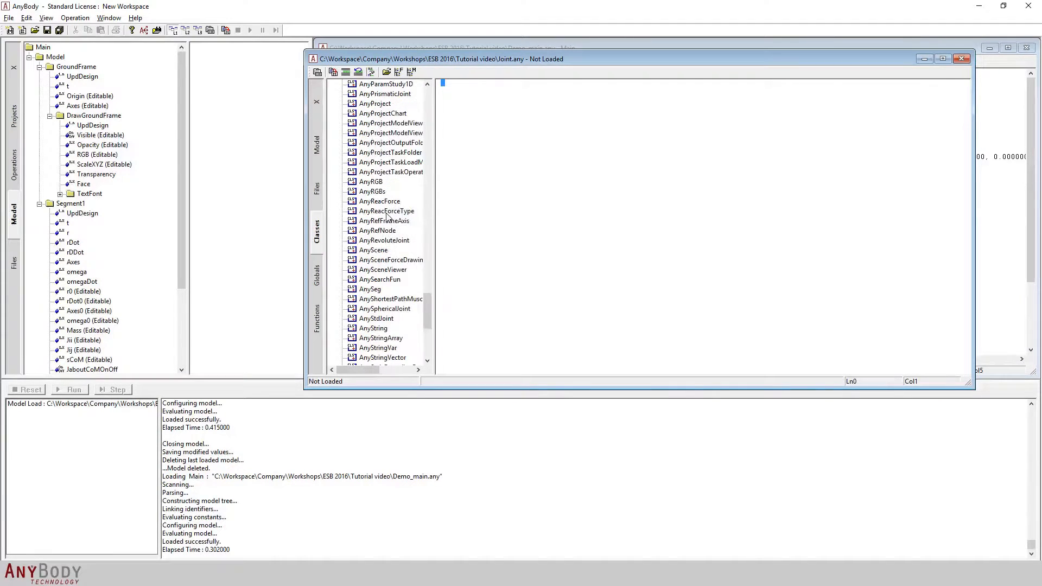
scroll(up, 3)
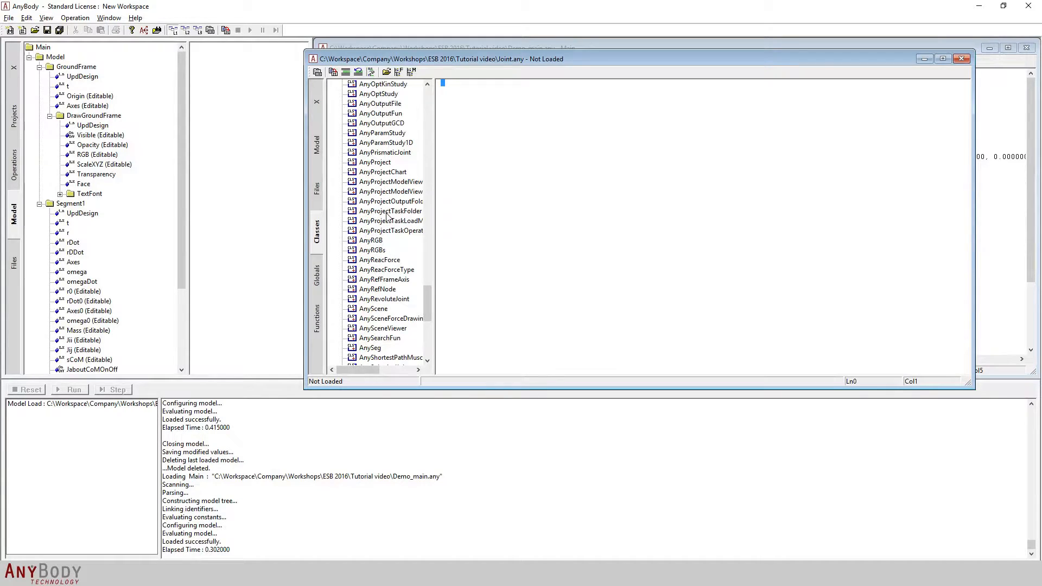
click(383, 298)
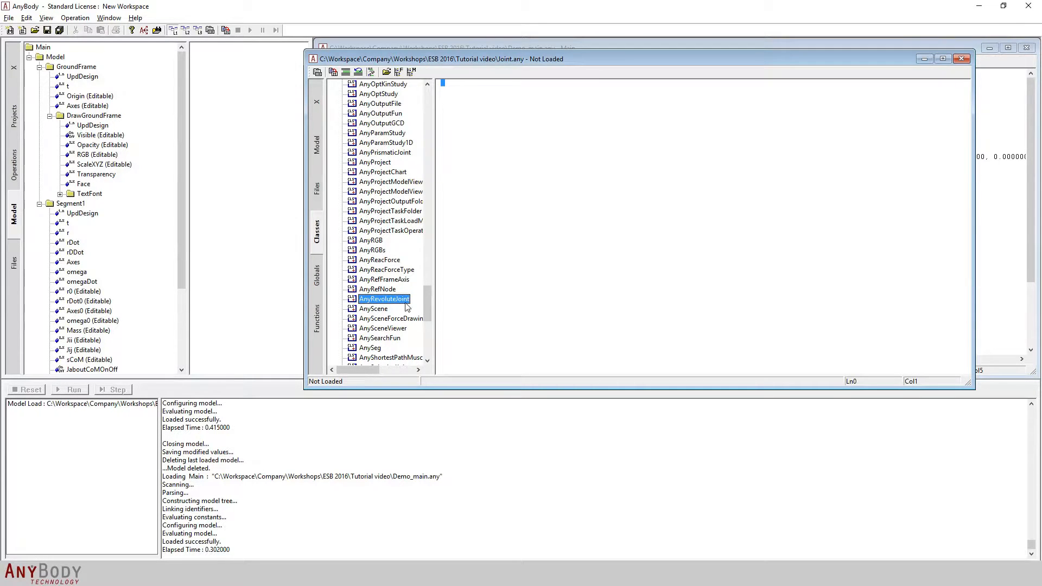
double_click(384, 298)
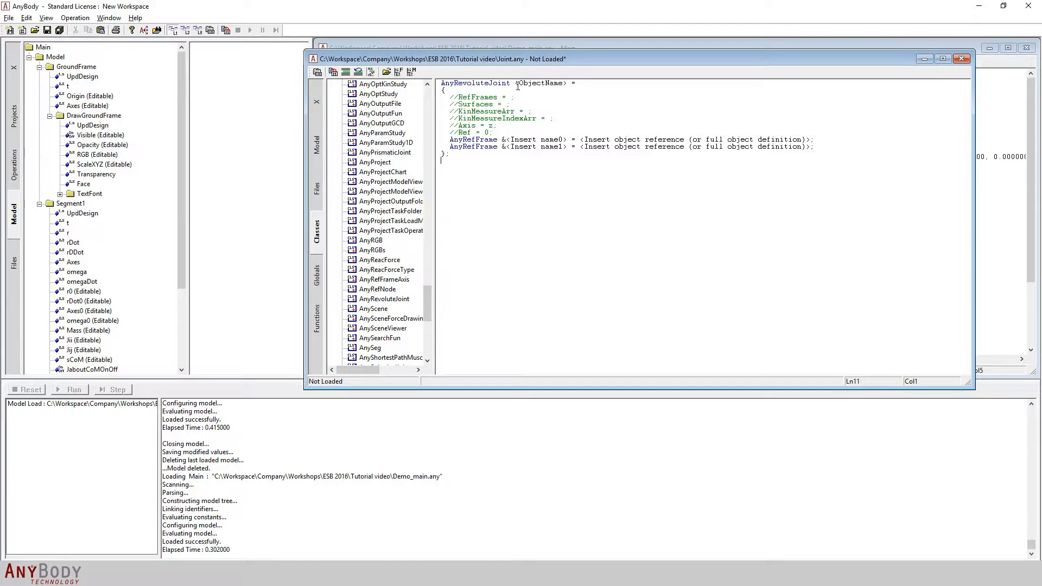
- Replace the placeholder object name with Ground_Segment1_Joint
double_click(543, 83)
text(G)
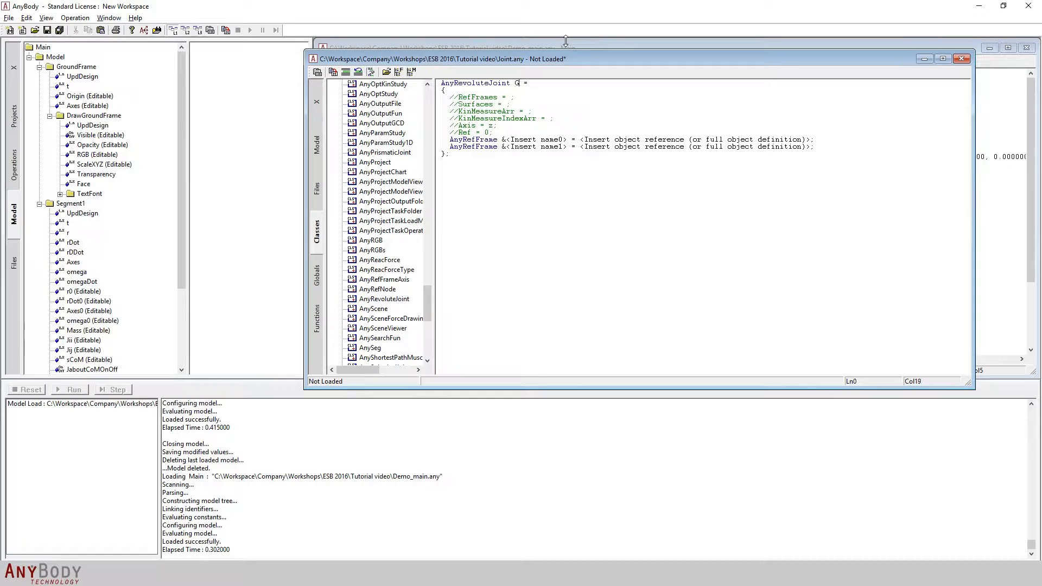
text(round_Segment_)
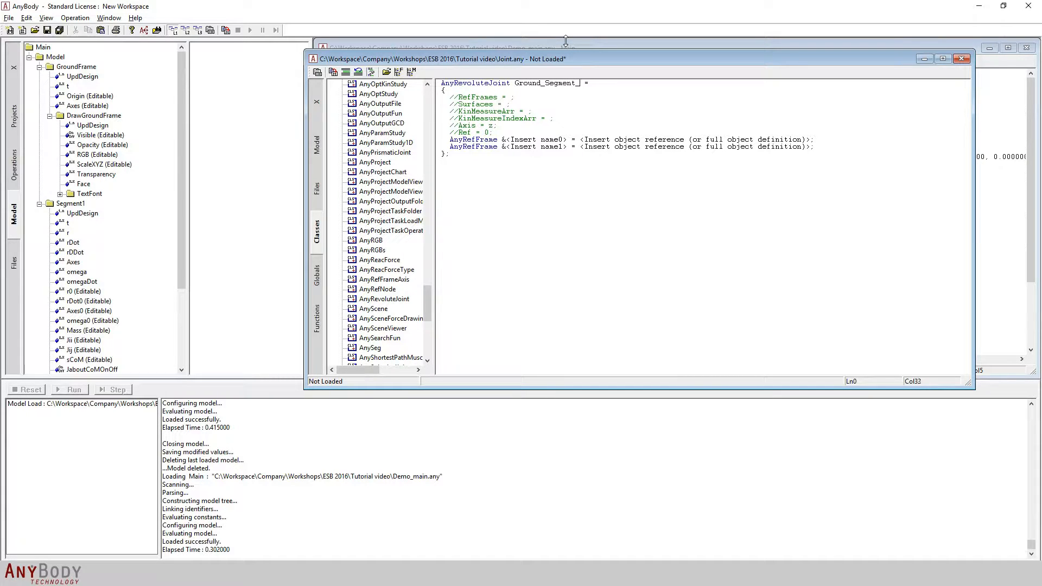
text(Joint)
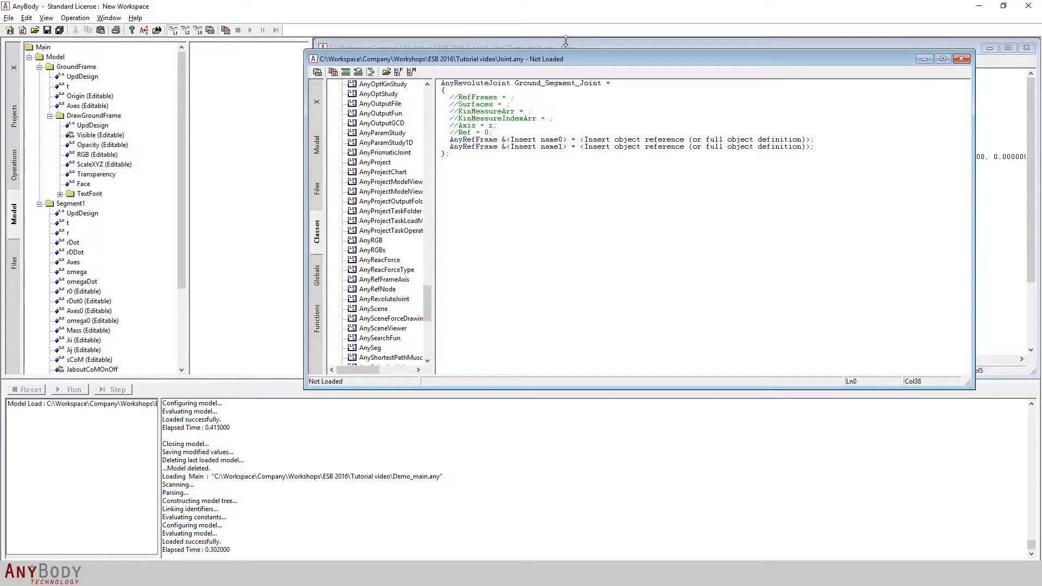
click(573, 82)
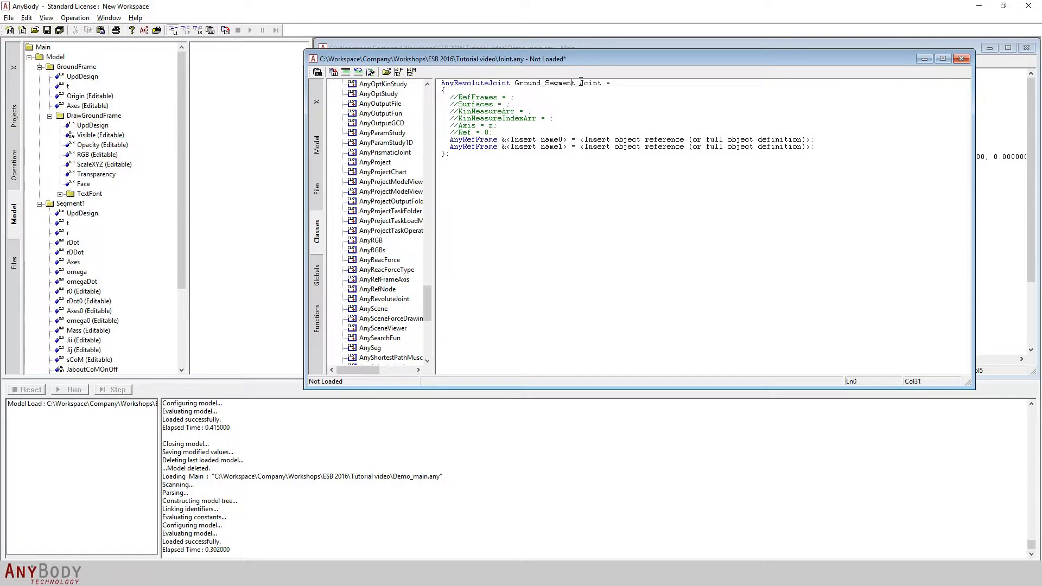
text(1)
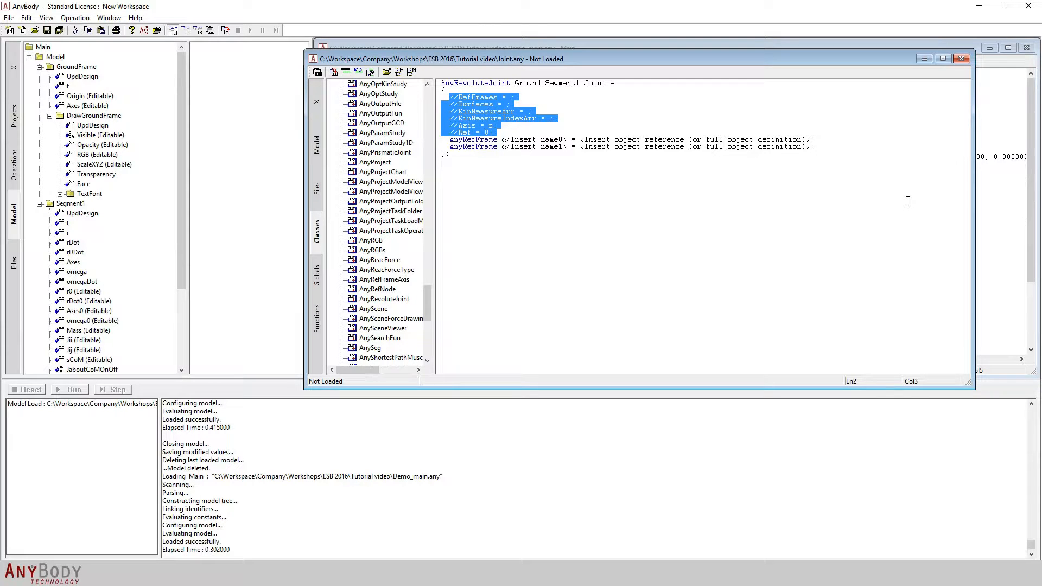
- Delete the commented-out optional settings inside Ground_Segment1_Joint
key(Delete)
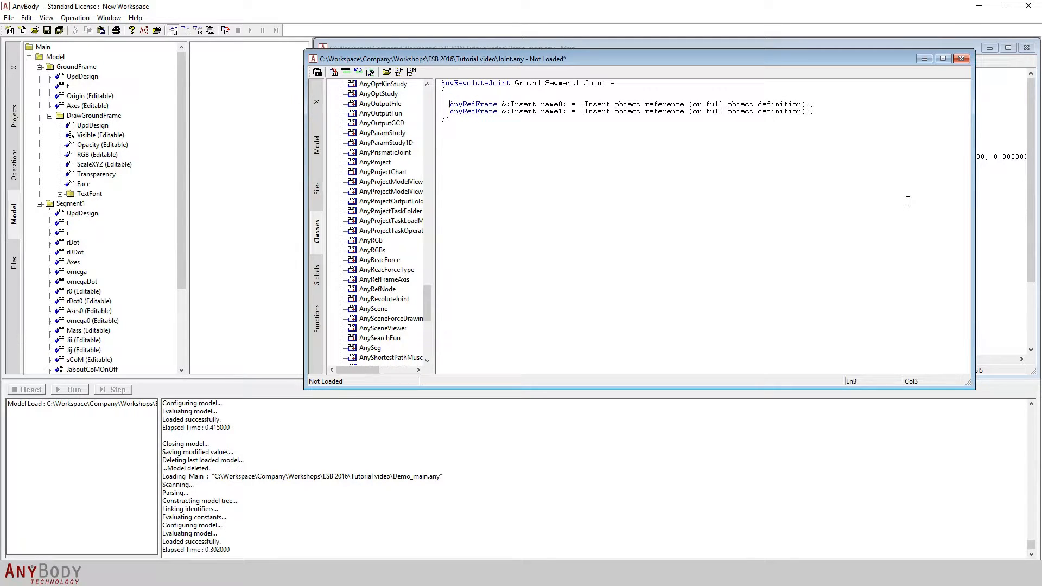
mouse_move(875, 218)
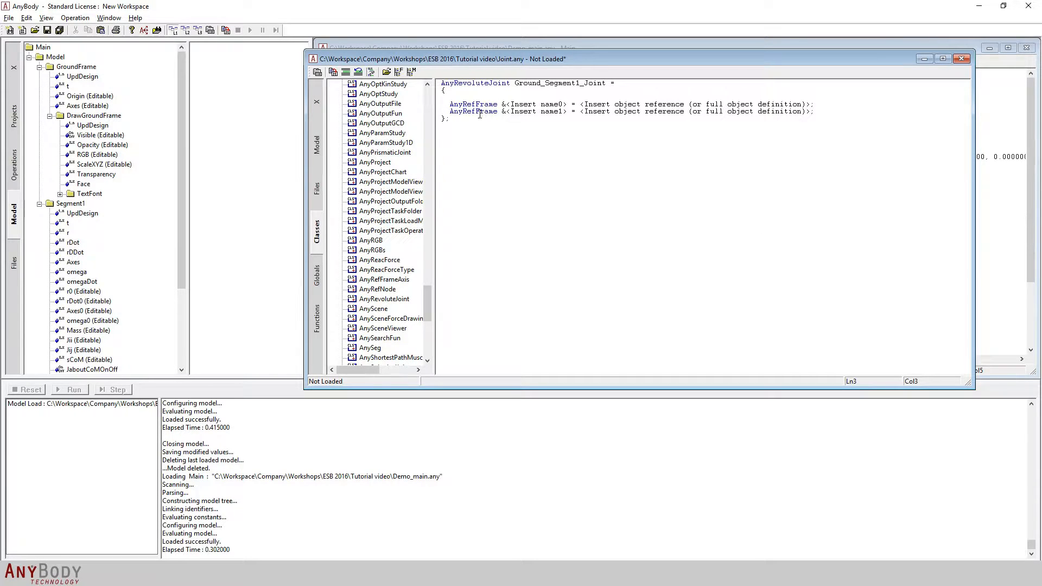
mouse_move(522, 103)
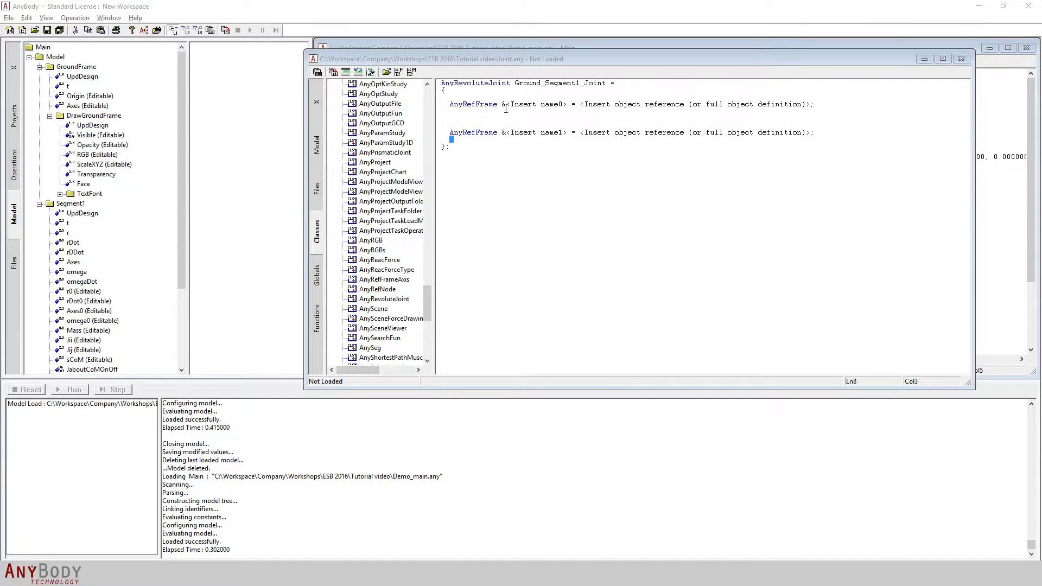
- Name the first reference frame ground and select its object reference placeholder
double_click(531, 104)
text(ground)
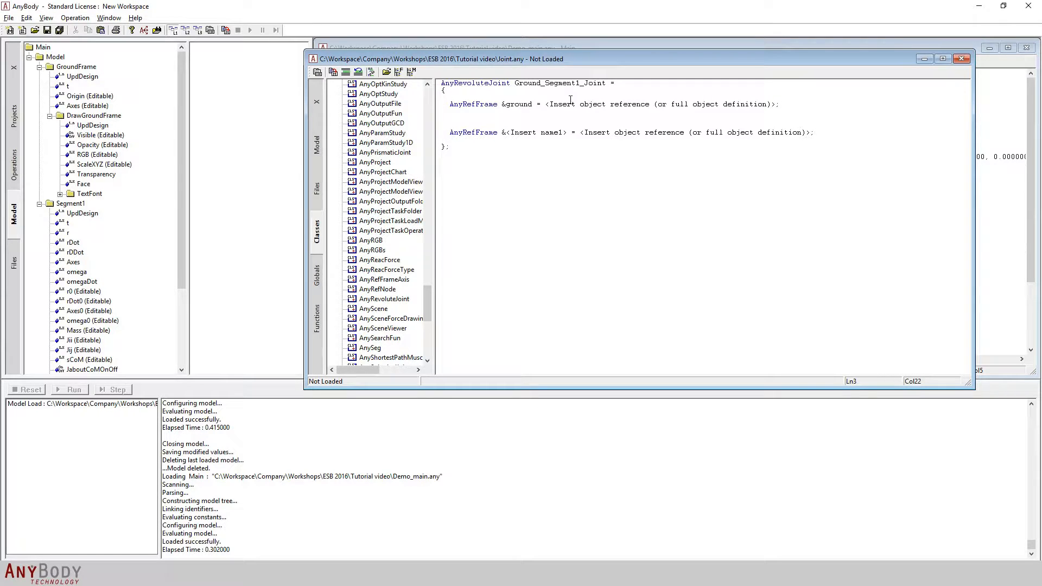
double_click(655, 104)
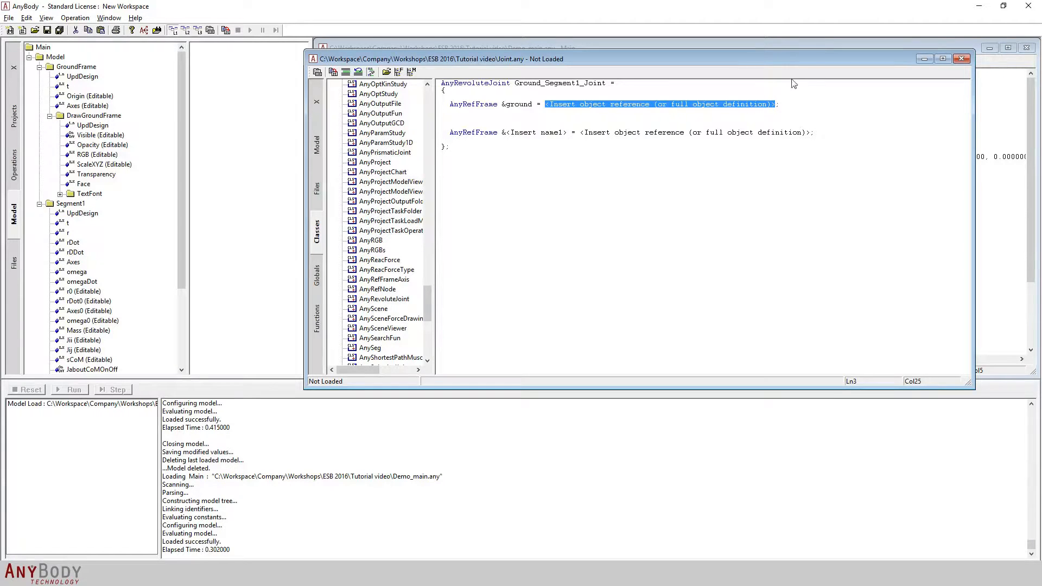
mouse_move(628, 109)
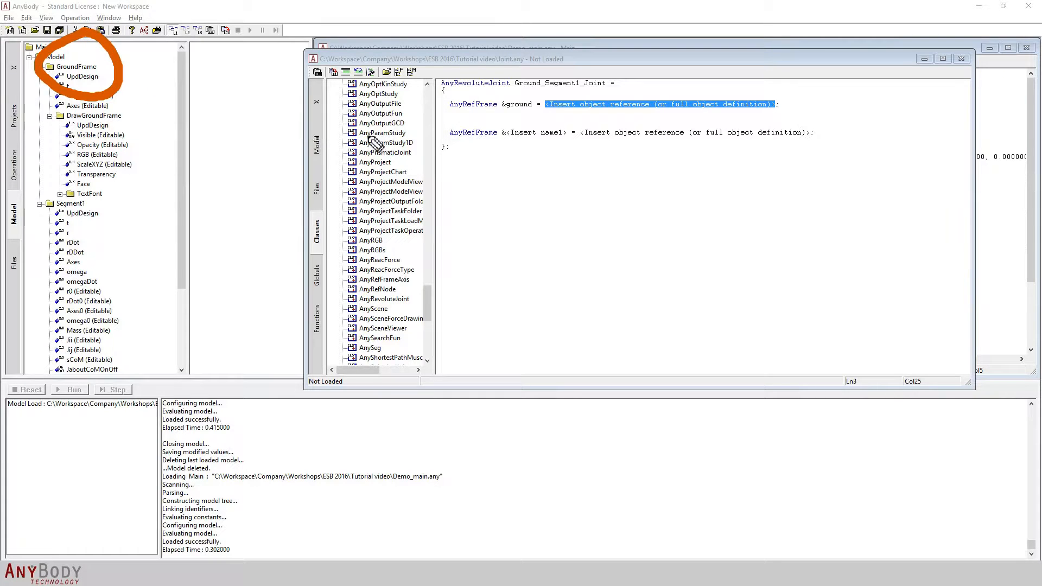
mouse_move(525, 125)
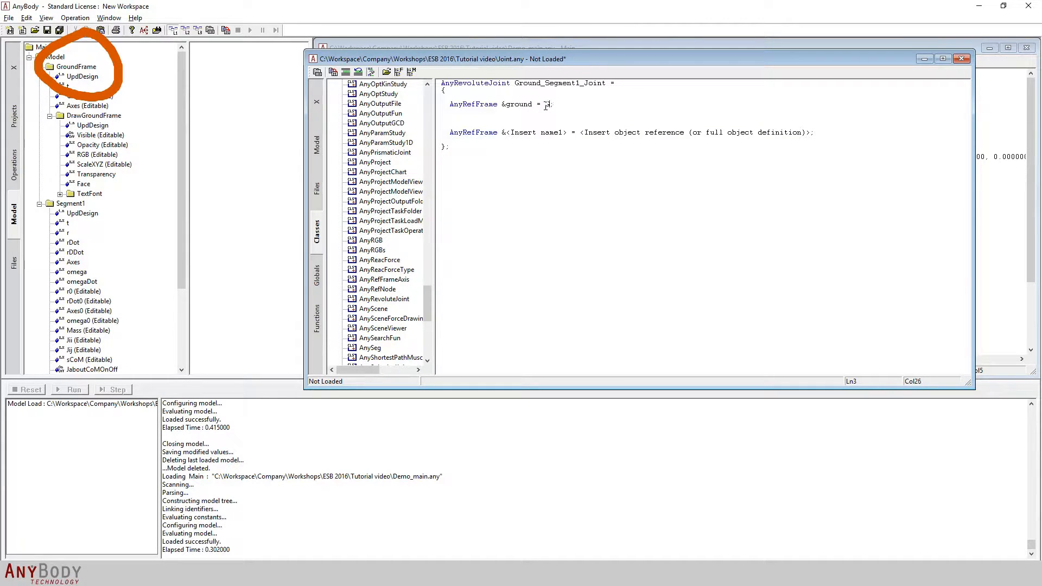
- Set the ground reference frame's object reference to GroundFrame
text(GroundFrame)
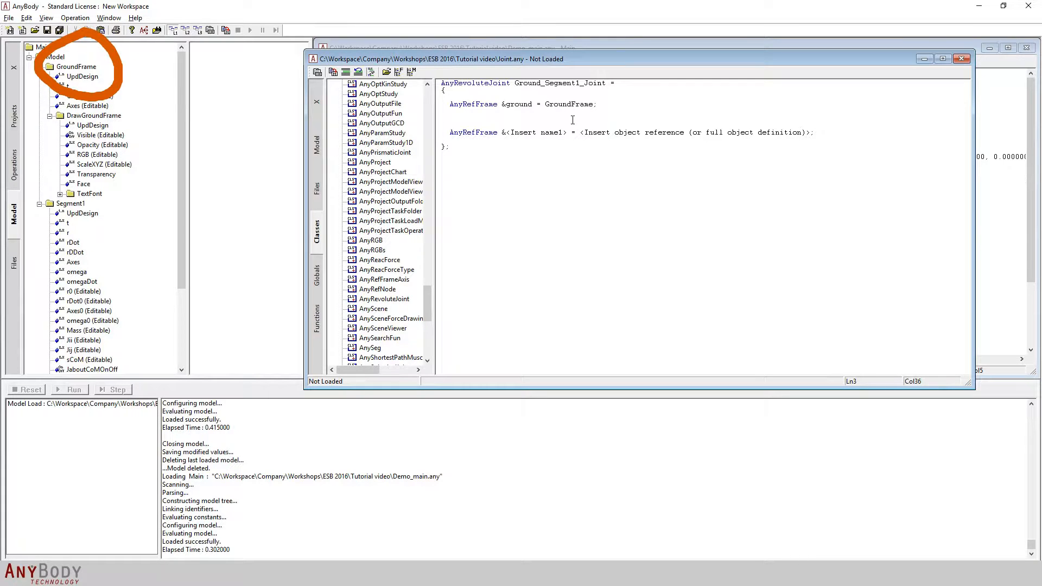
double_click(545, 82)
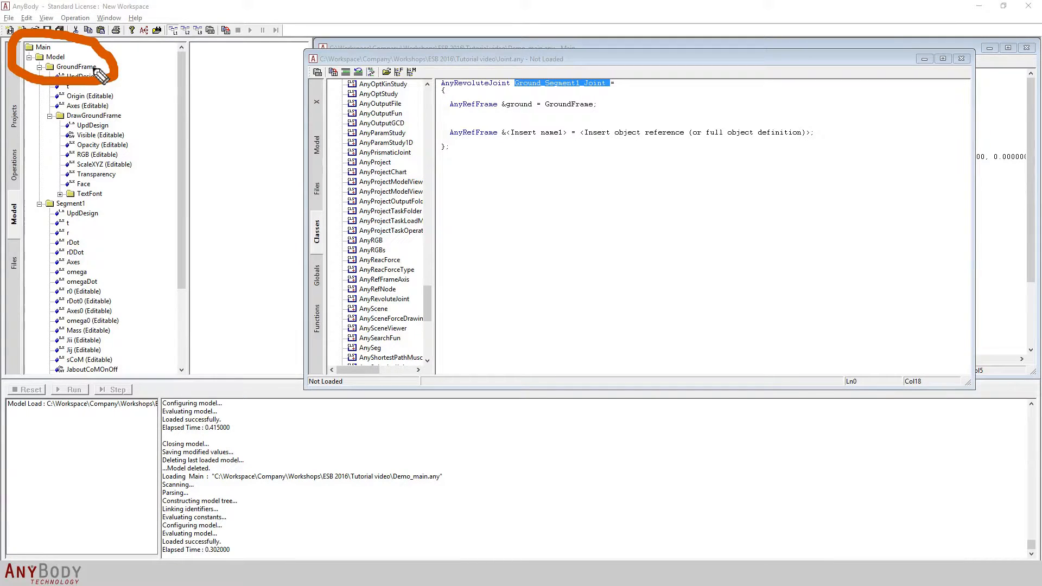
mouse_move(76, 65)
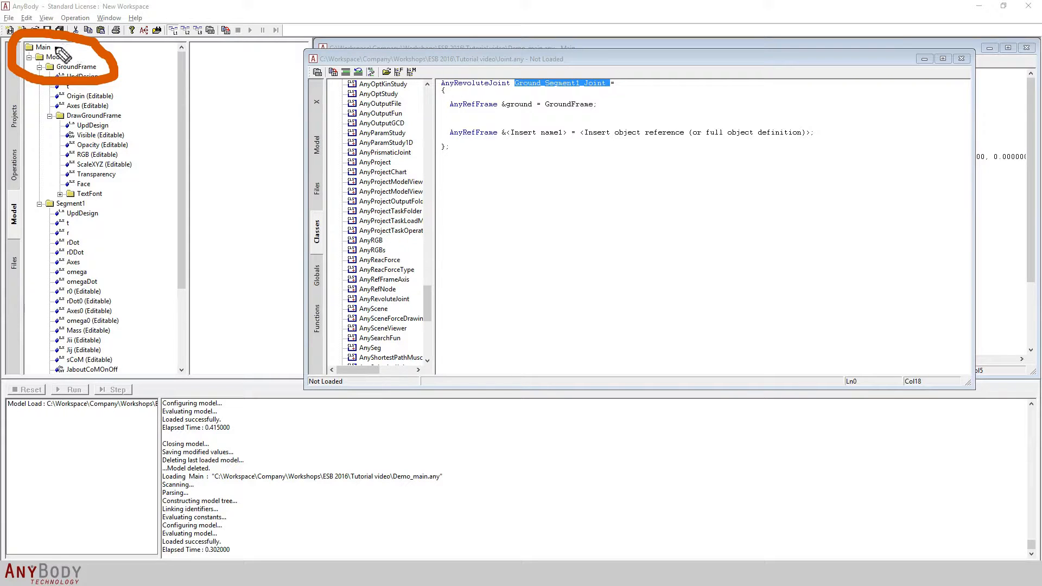
mouse_move(432, 98)
text(Main.Model.)
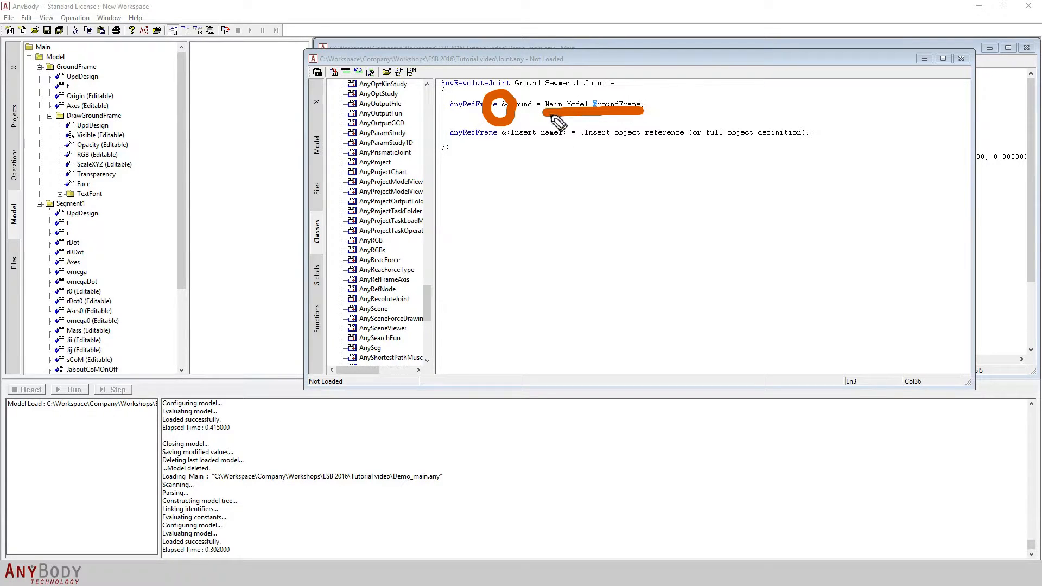
mouse_move(617, 143)
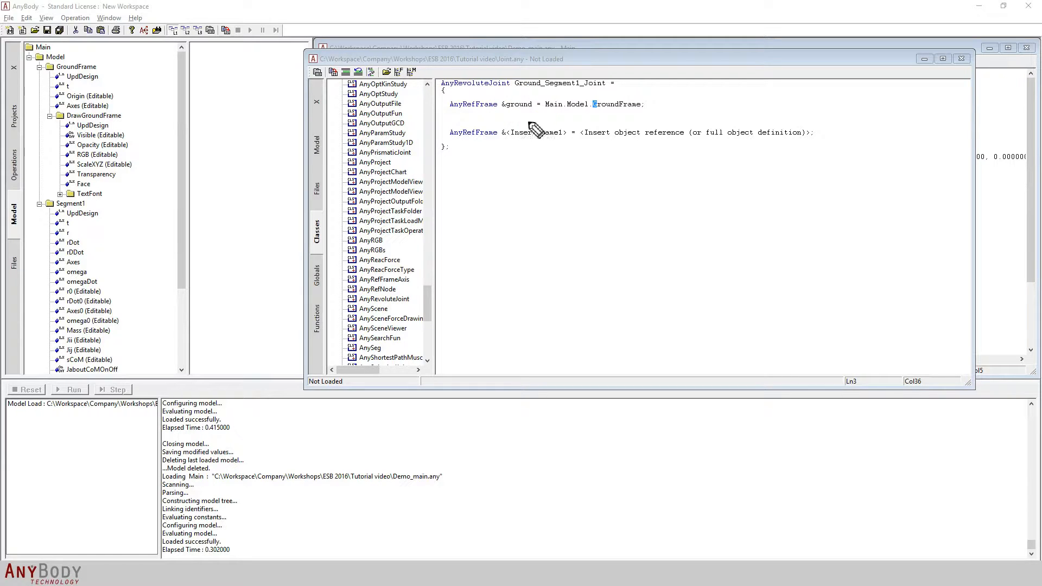
- Name the second reference frame segment1_node
click(522, 132)
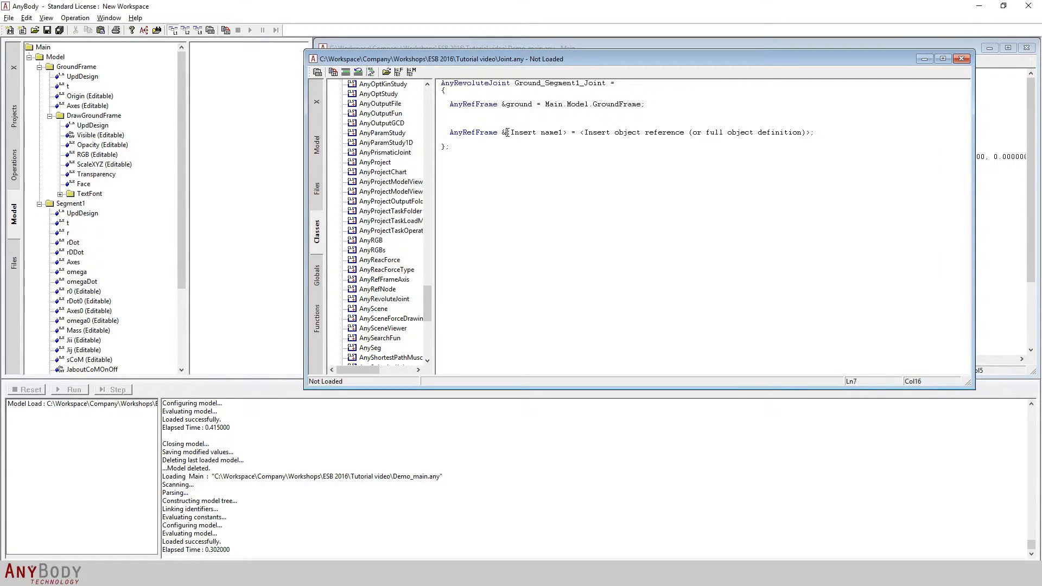
double_click(519, 132)
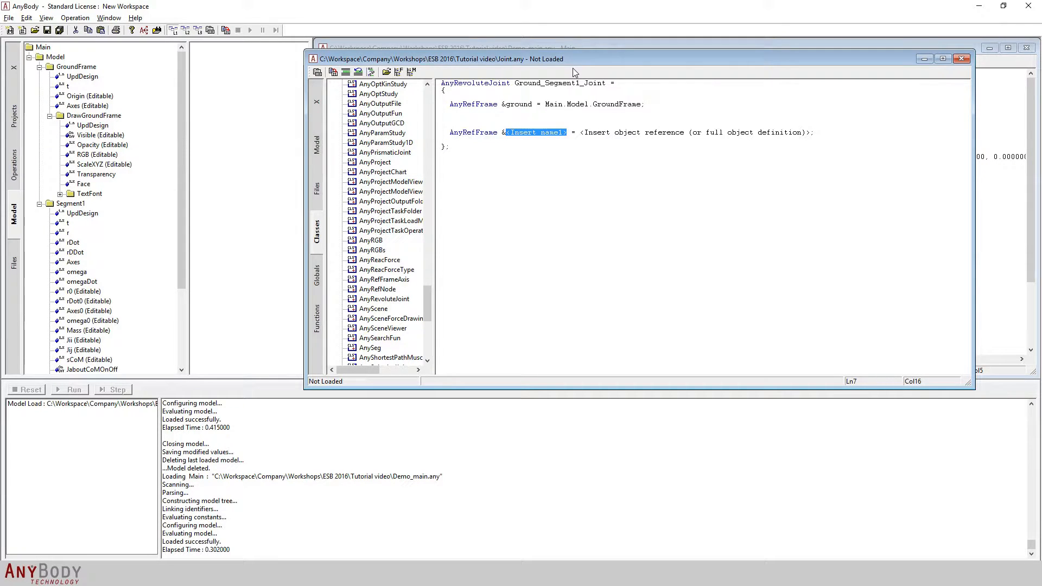
text(segment)
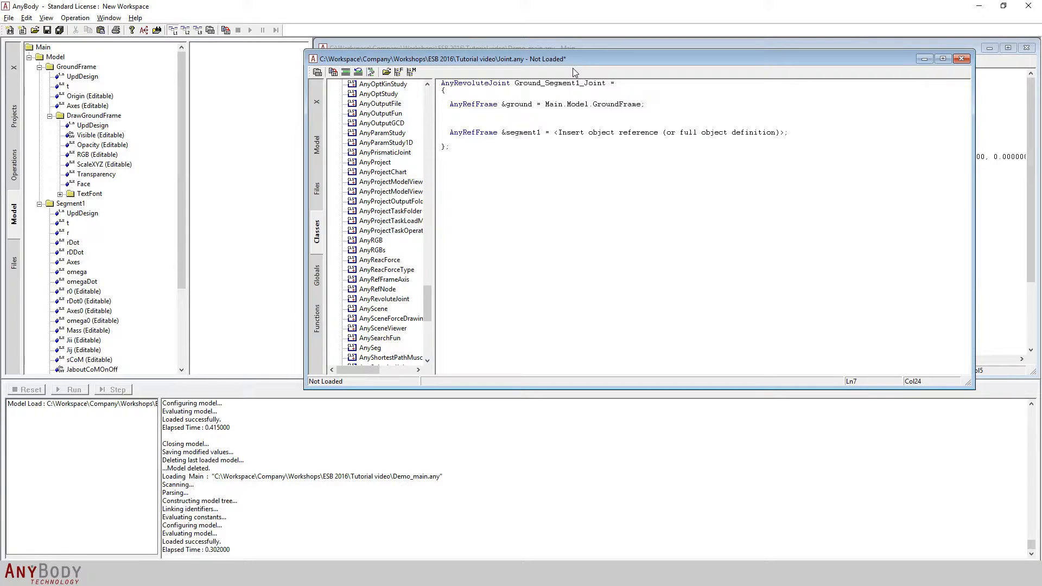
text(node)
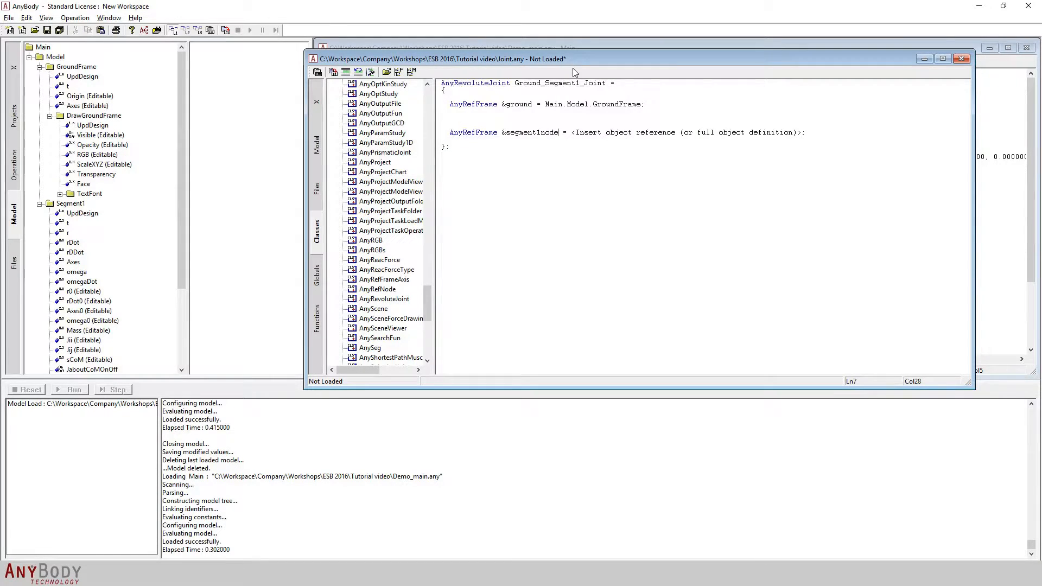
click(567, 82)
text(_)
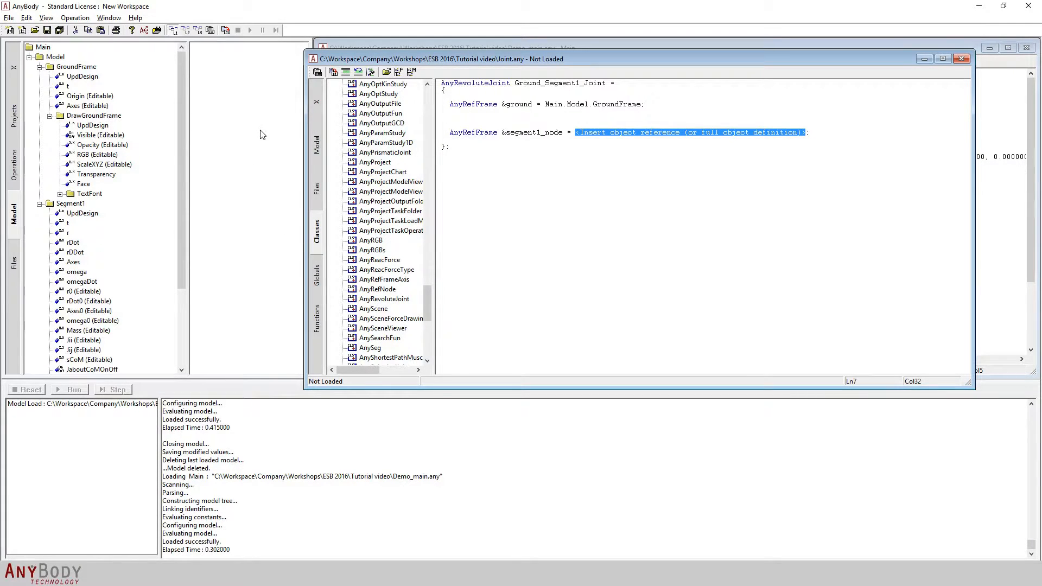
mouse_move(265, 207)
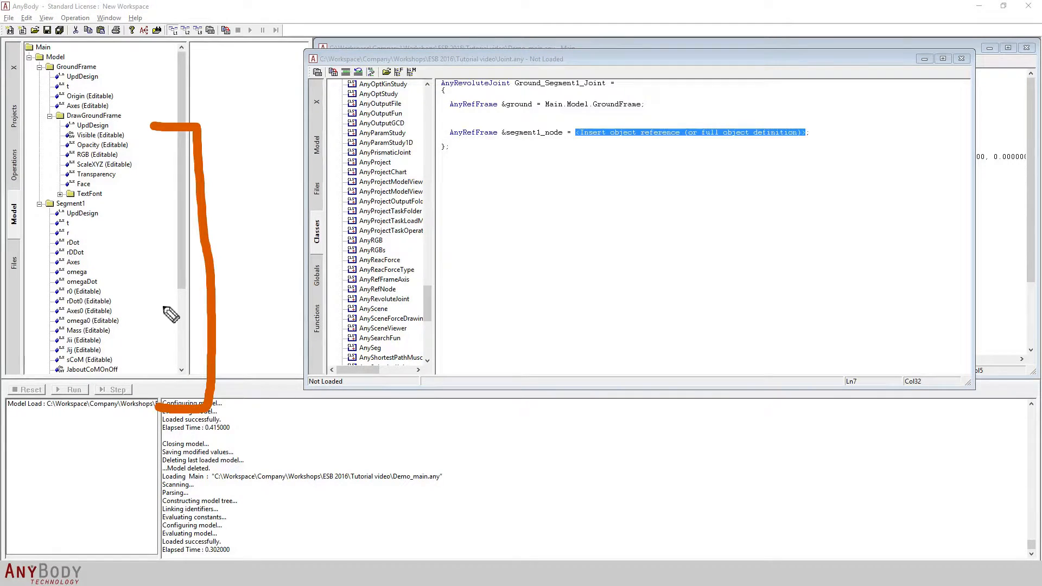
mouse_move(196, 318)
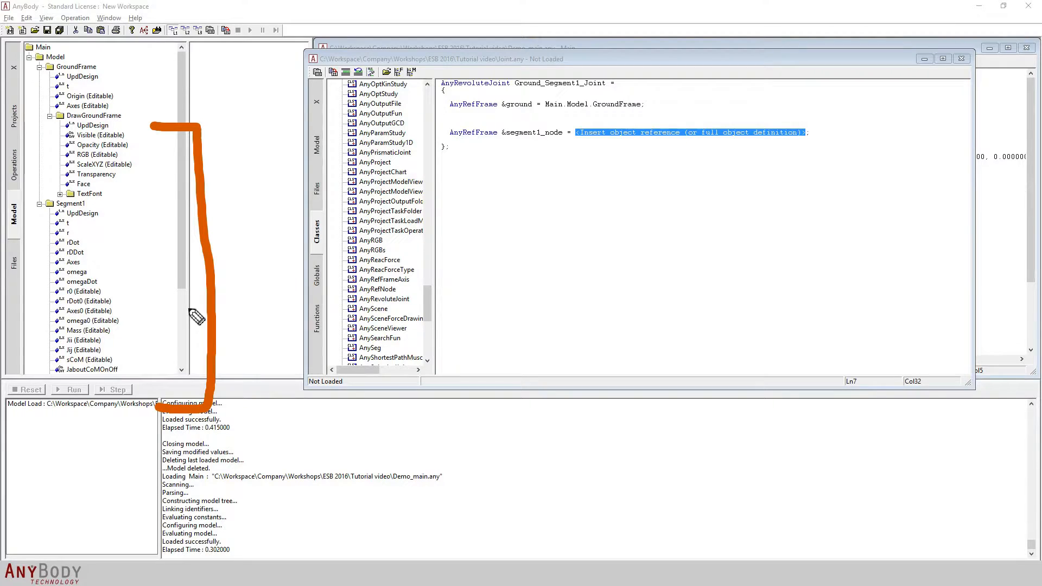
- Scroll the model tree down to Segment1's GroundConnectionNode
scroll(down, 3)
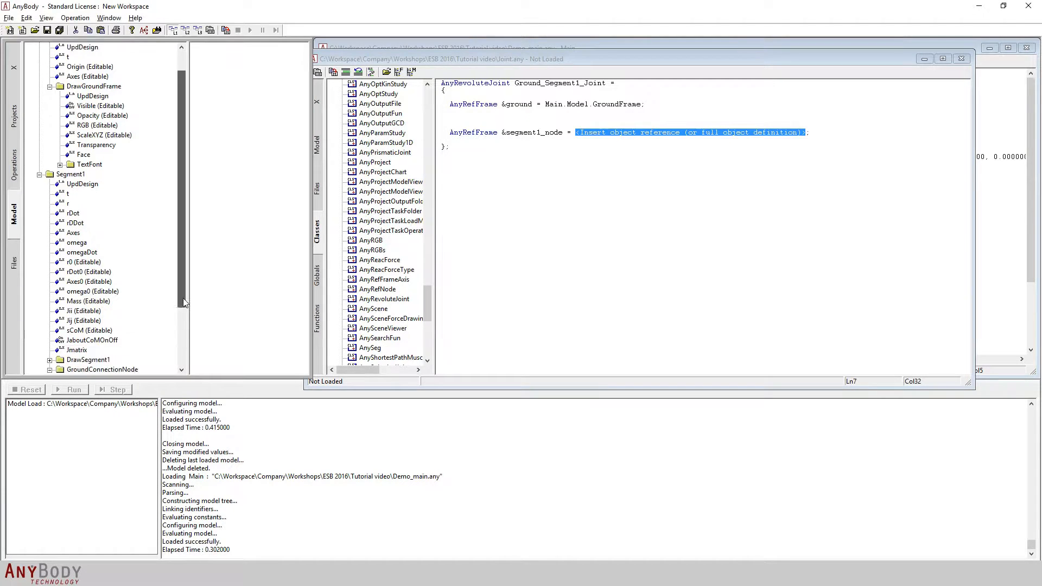
scroll(down, 3)
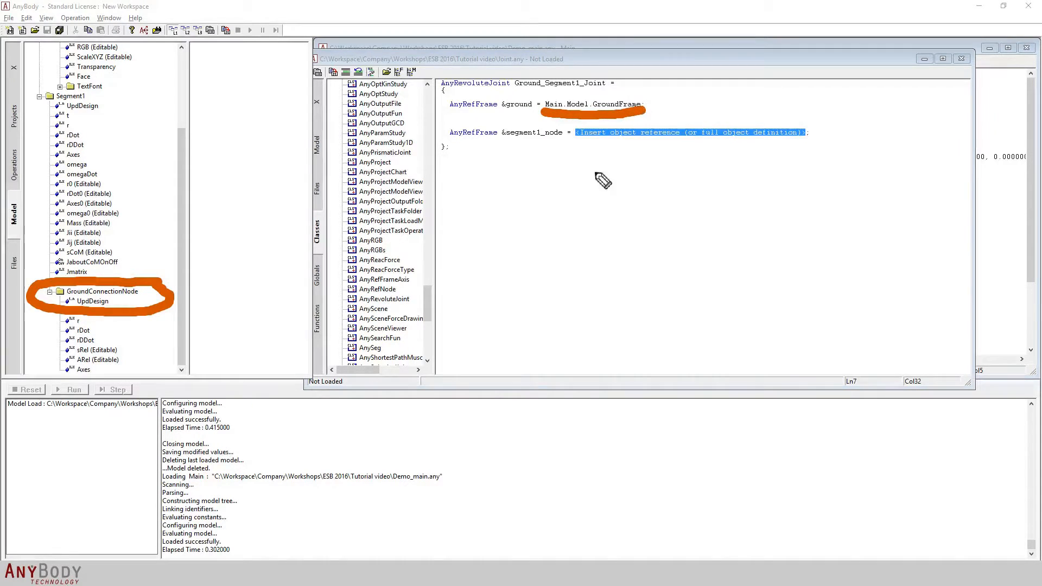
mouse_move(576, 196)
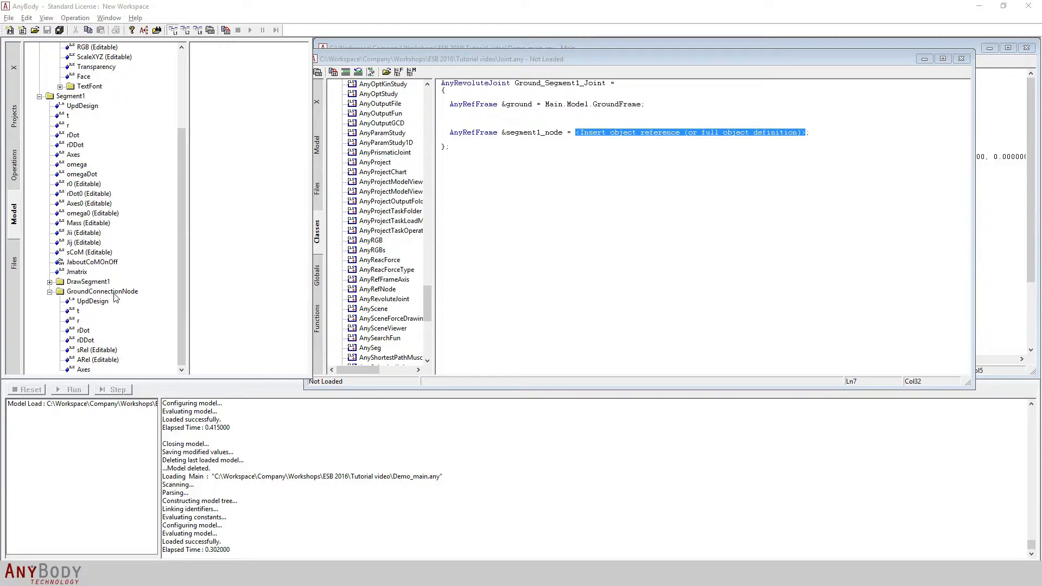
- Set segment1_node's reference to Main.Model.Segment1.GroundConnectionNode via Insert Object Name
click(102, 291)
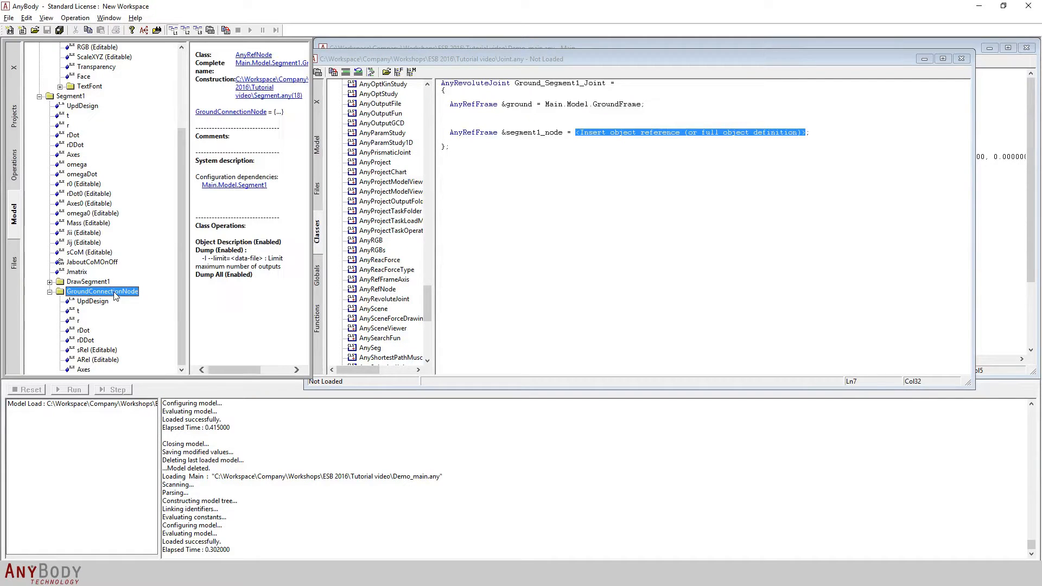
right_click(102, 291)
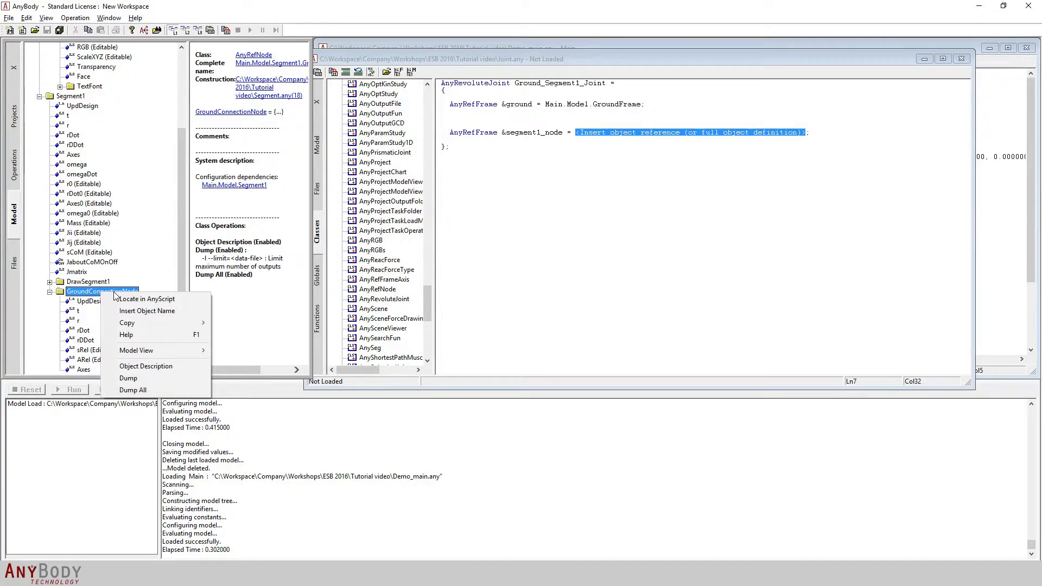
mouse_move(147, 311)
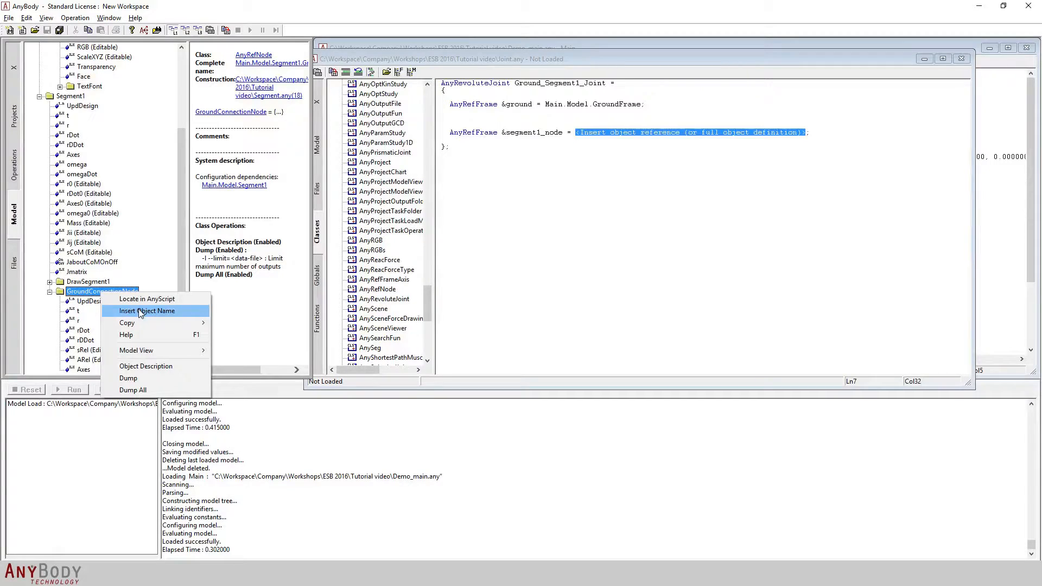
click(147, 310)
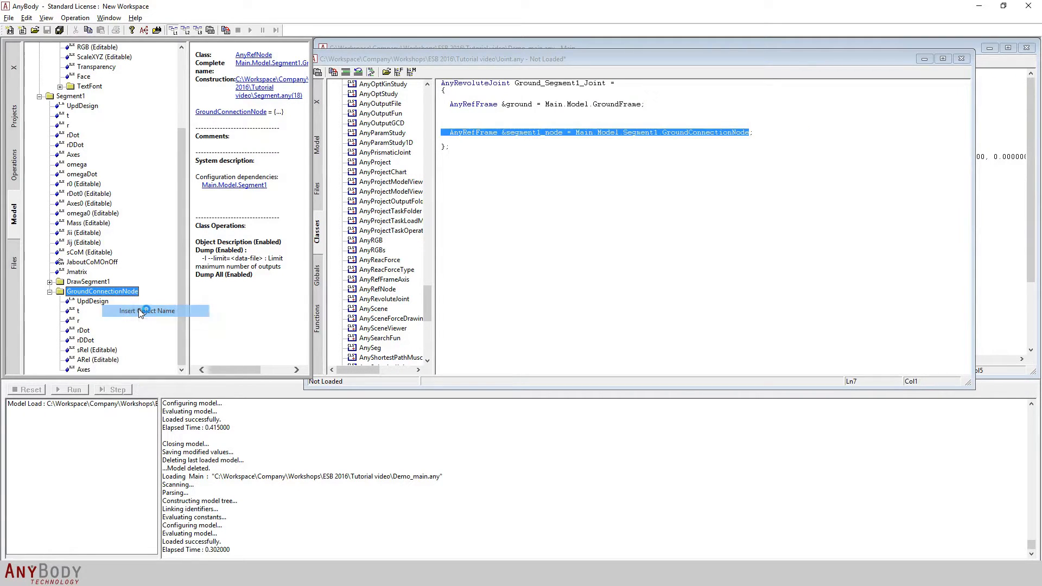
click(477, 215)
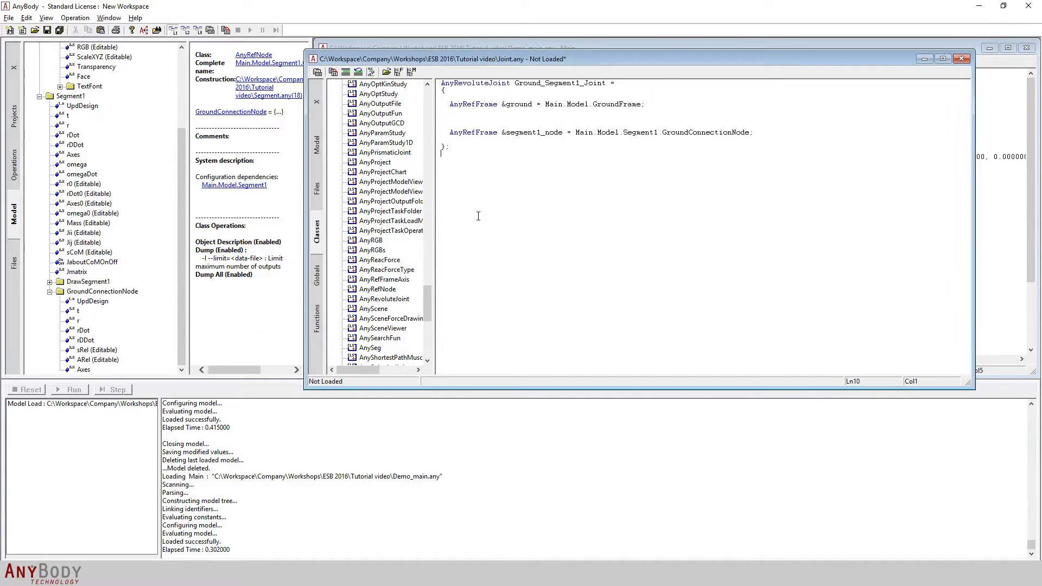
mouse_move(589, 150)
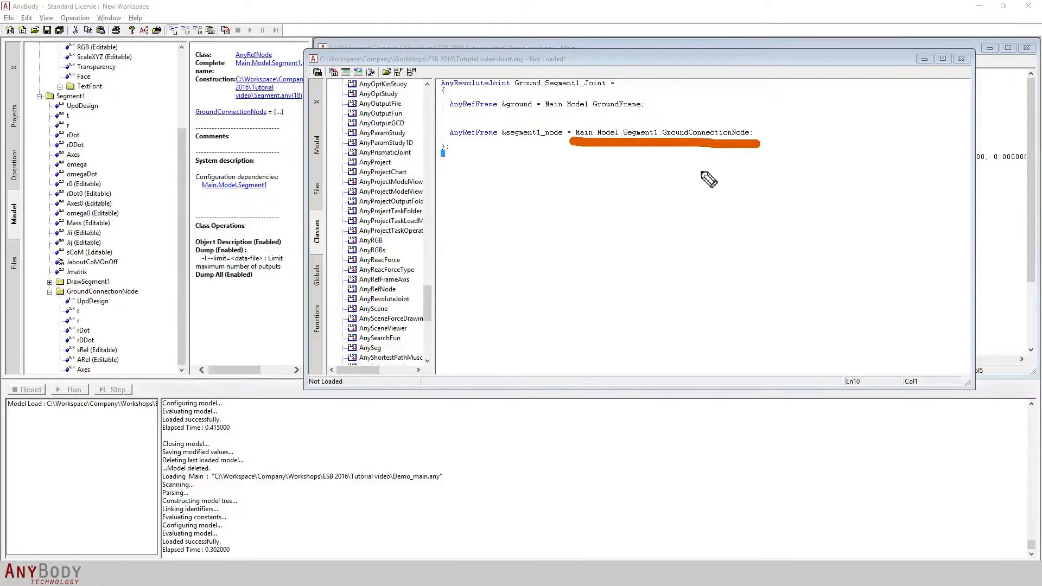
mouse_move(676, 152)
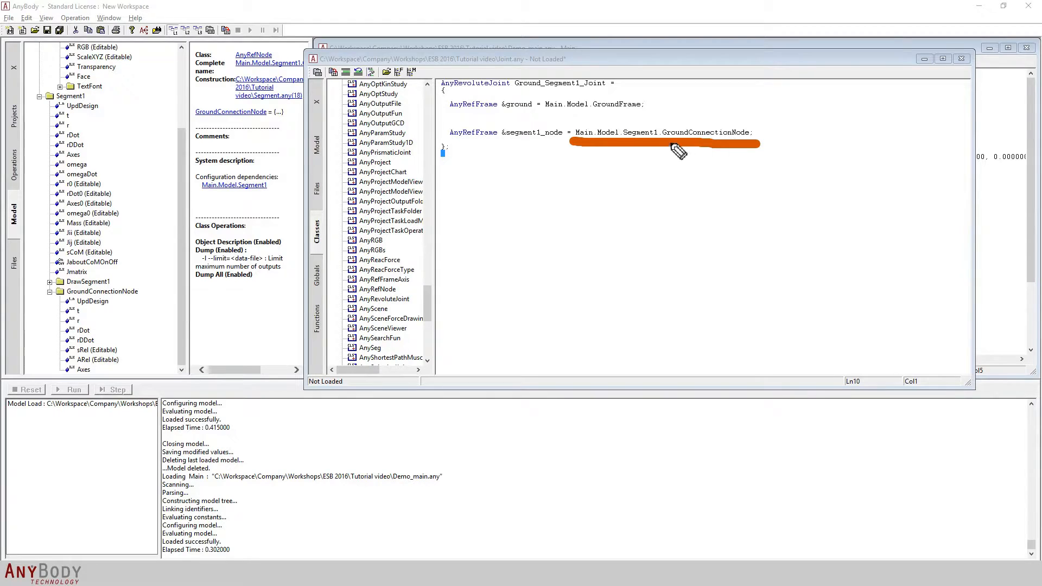
mouse_move(576, 164)
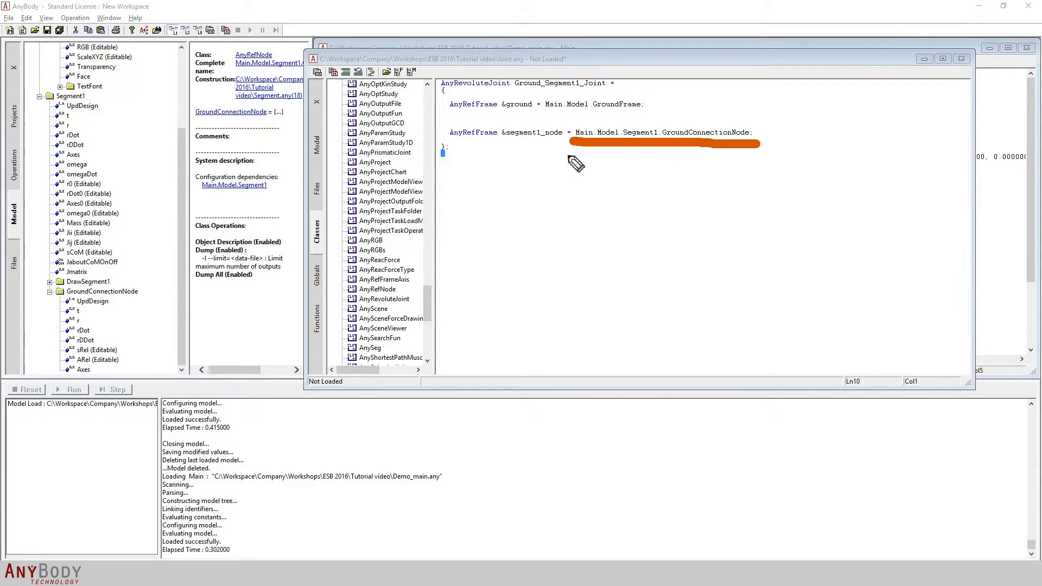
mouse_move(579, 194)
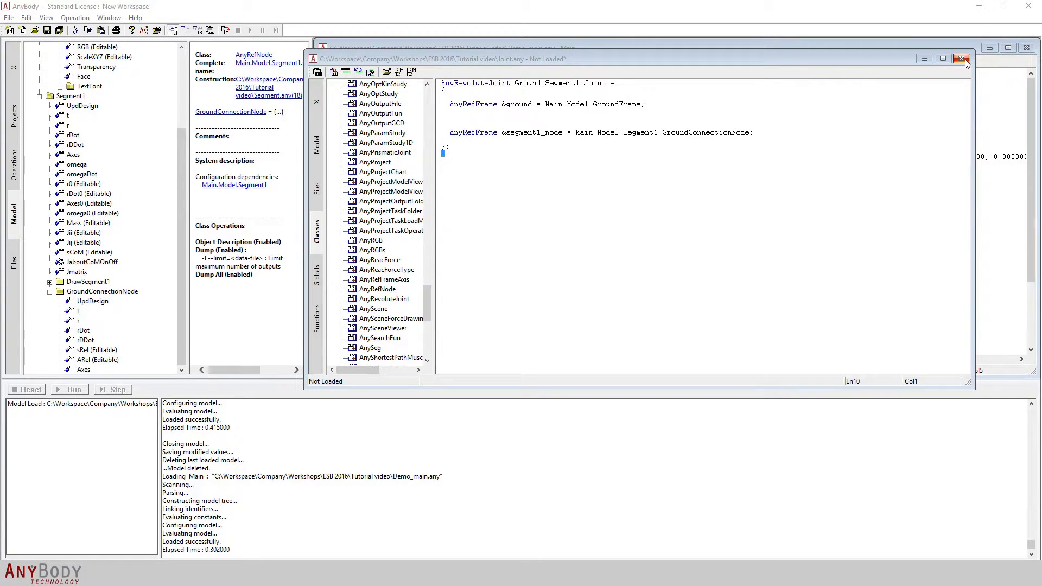
- Add #include "Joint.any" to Demo_main.any after Segment.any and reload the model
click(961, 59)
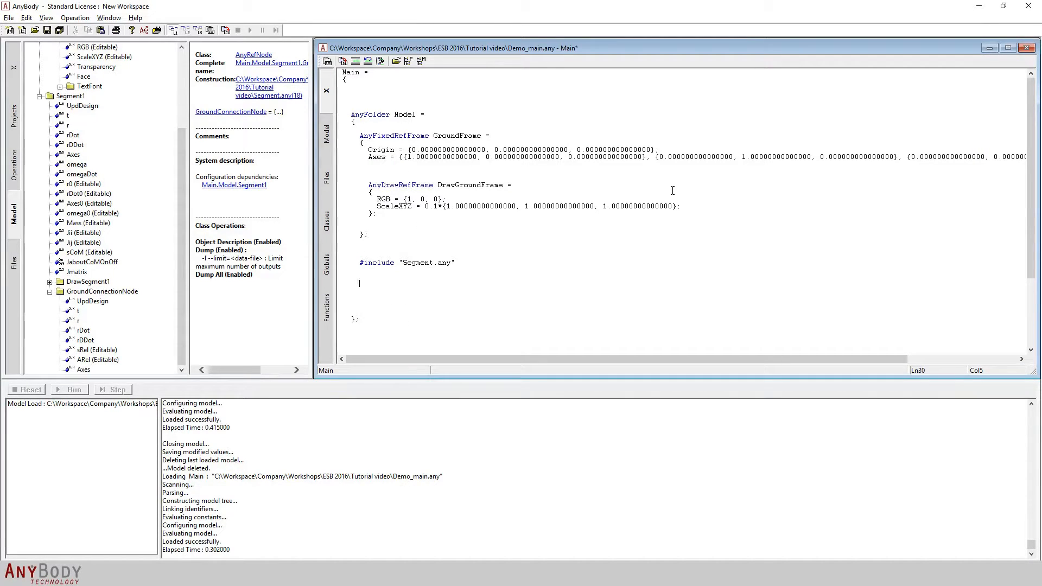
text(#include)
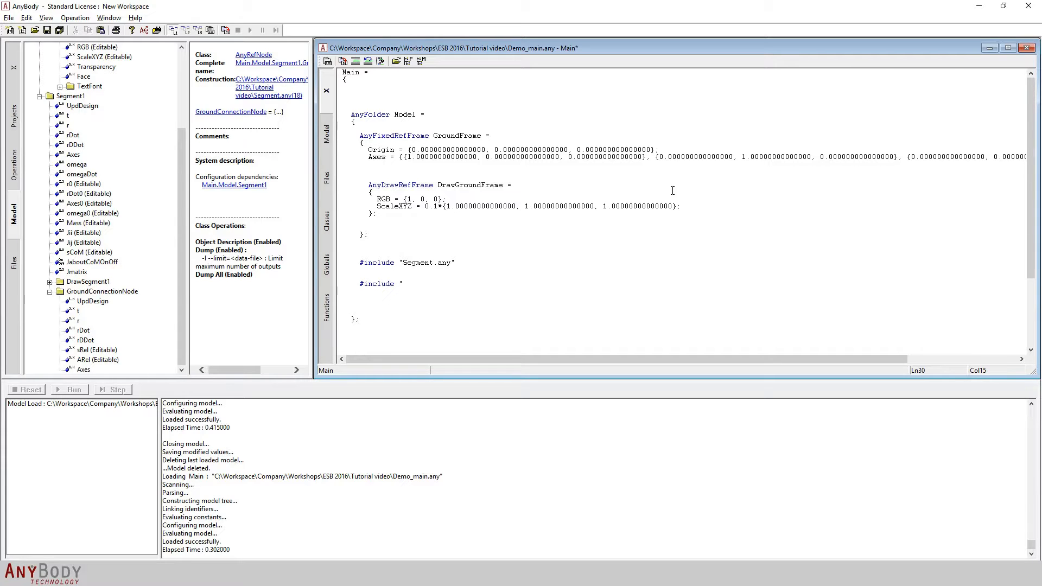
text("Joint.an)
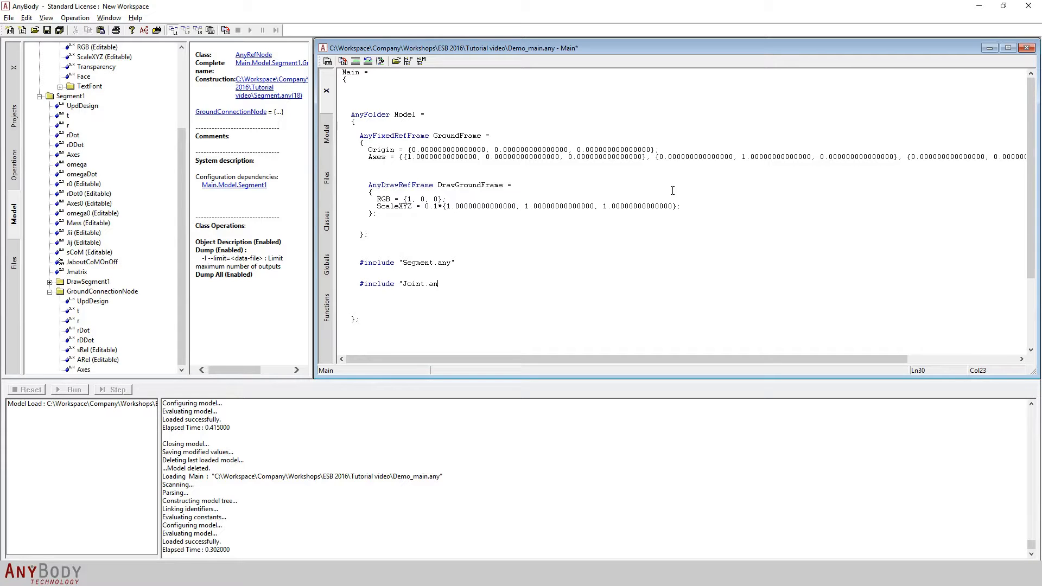
text(y")
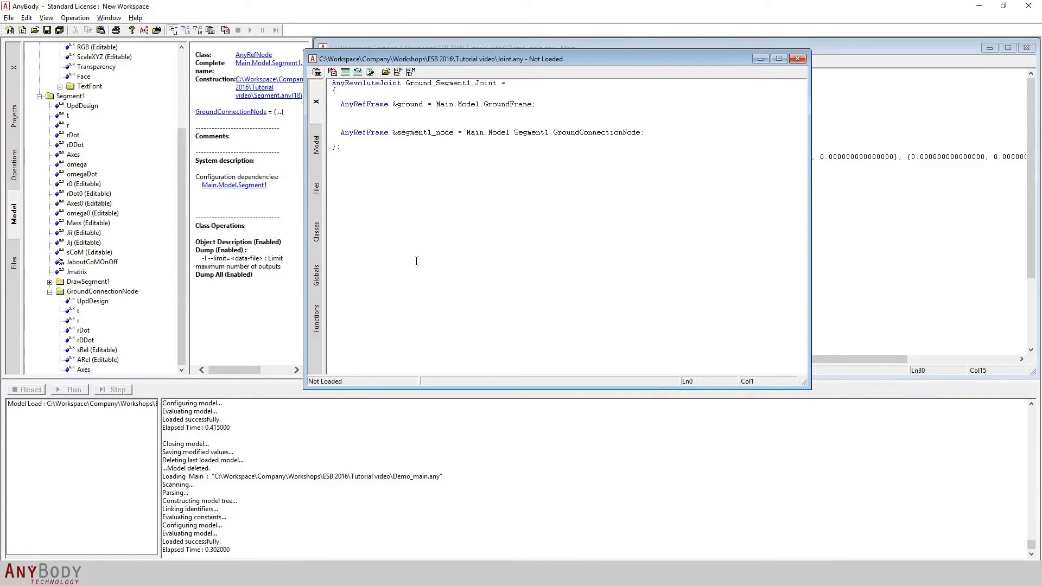
mouse_move(798, 59)
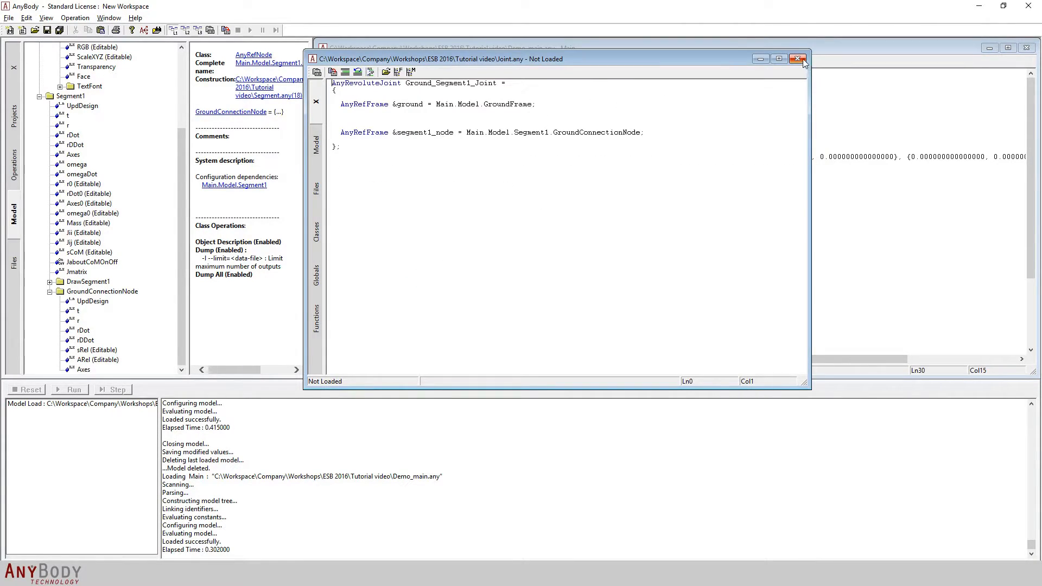
click(798, 59)
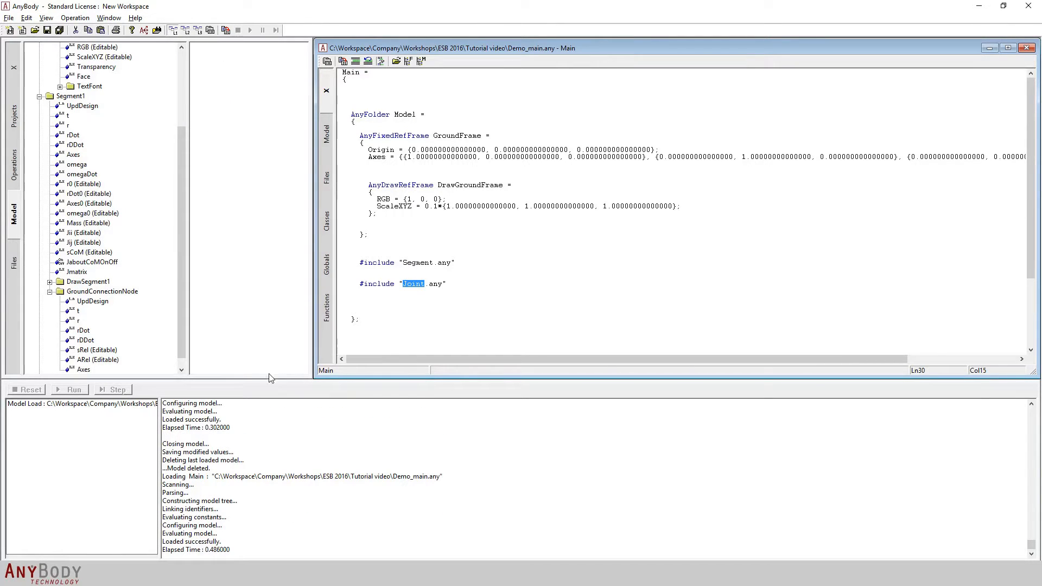
mouse_move(232, 547)
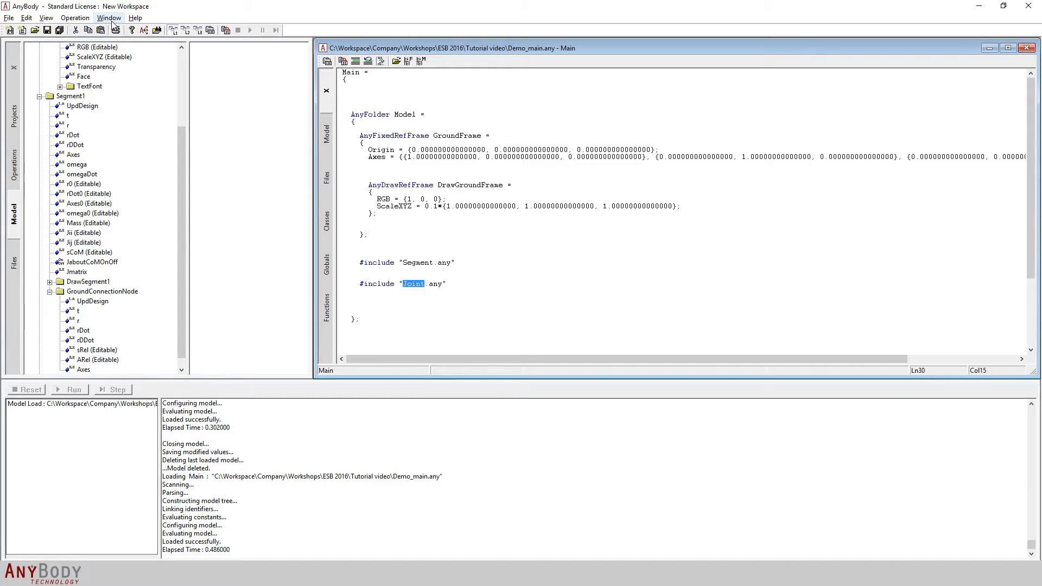
- Open a new Model View from the Window menu showing the ground frame axes and Segment1
click(108, 18)
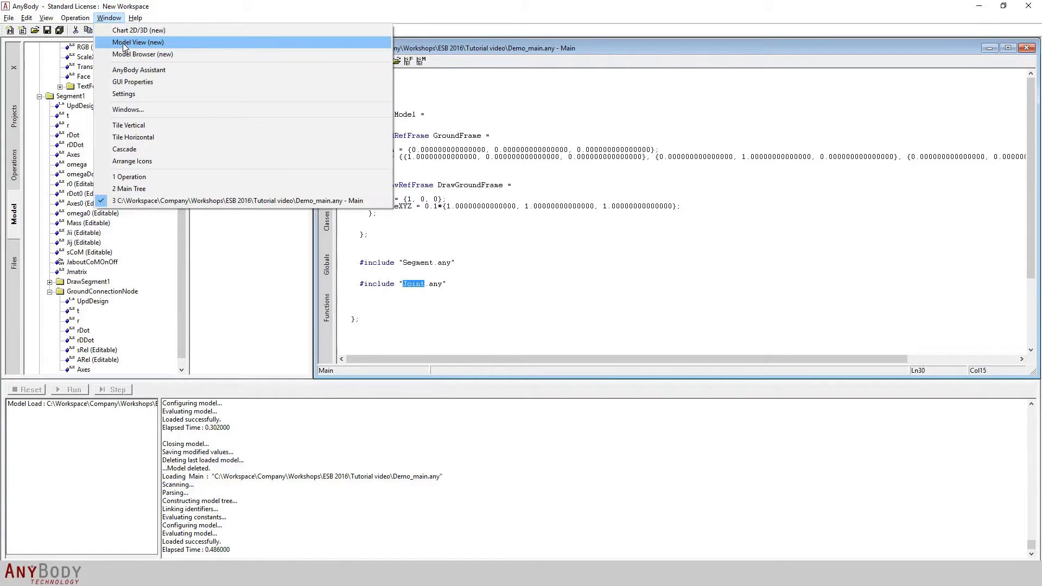
click(138, 42)
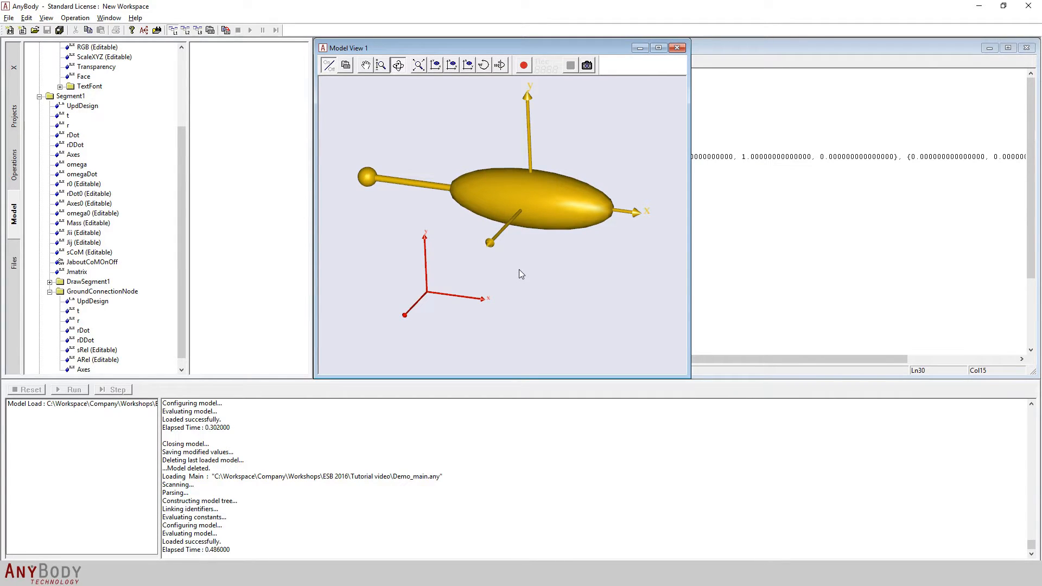
mouse_move(480, 260)
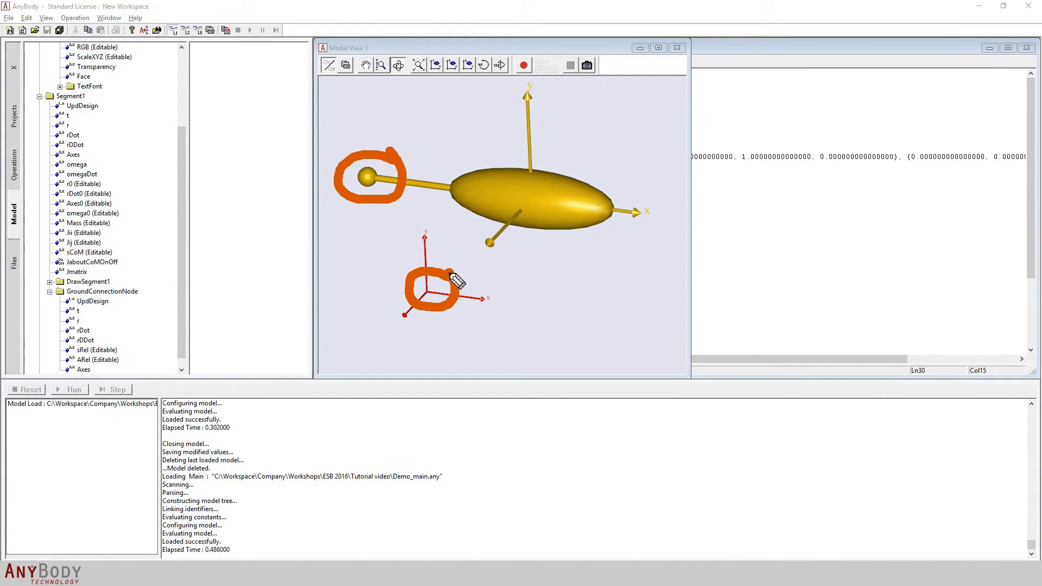
mouse_move(425, 266)
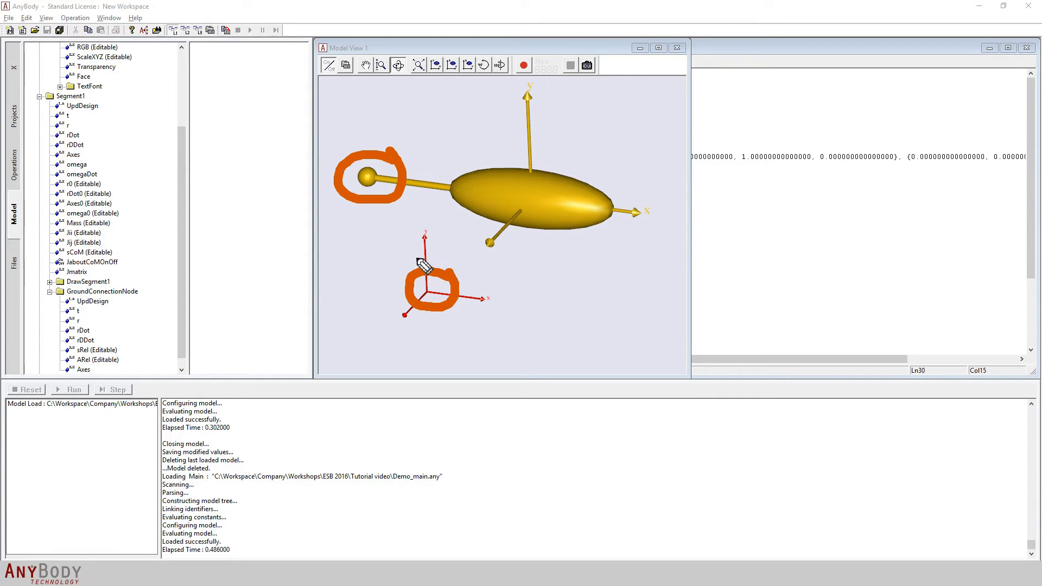
mouse_move(435, 289)
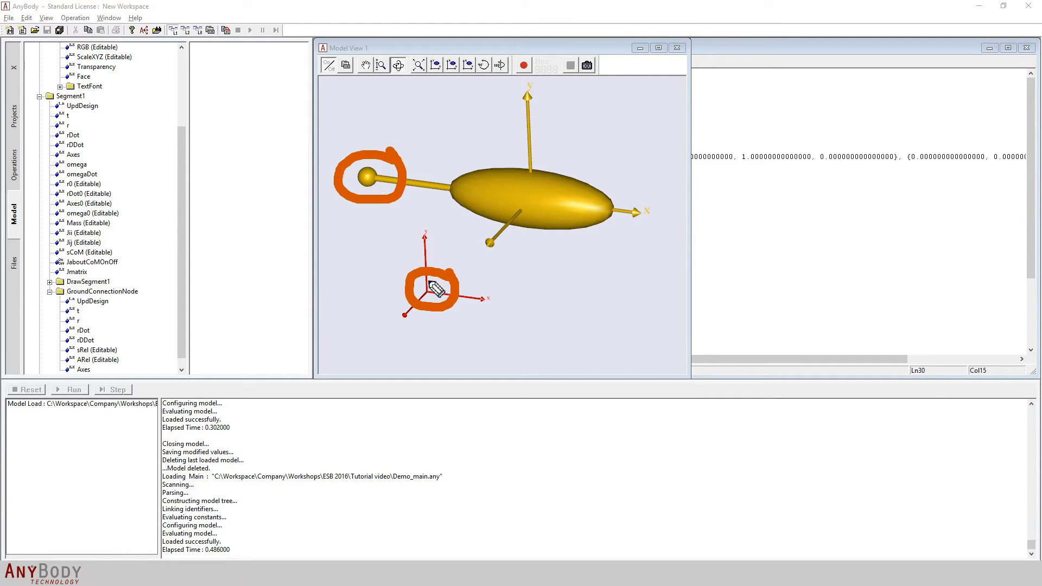
mouse_move(426, 323)
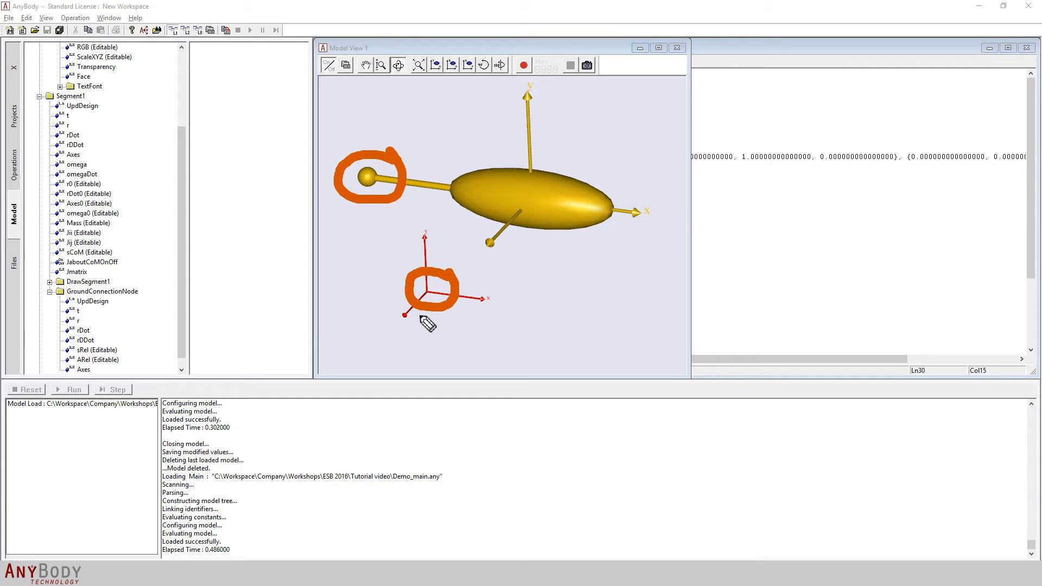
mouse_move(510, 379)
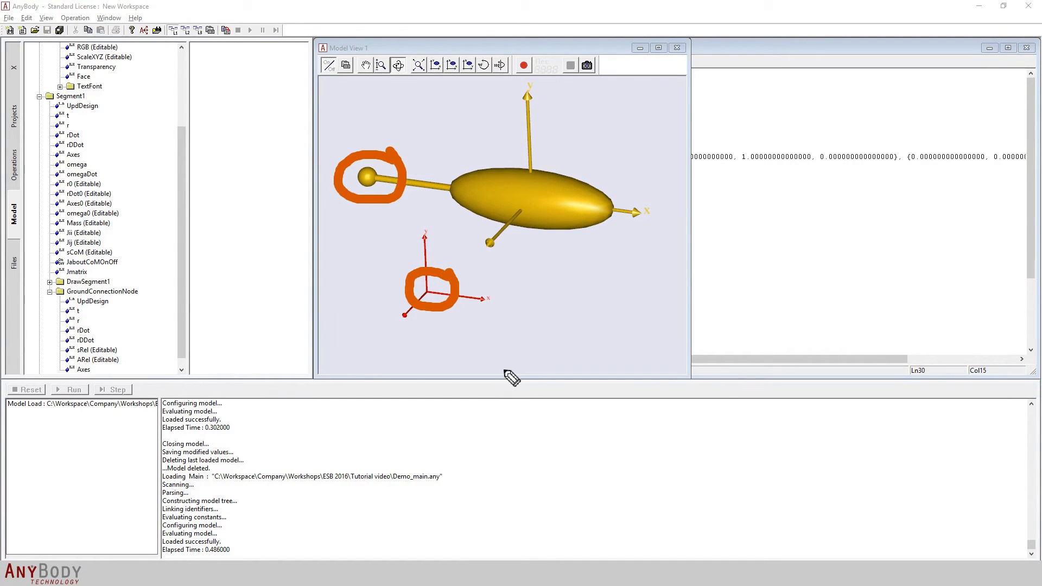